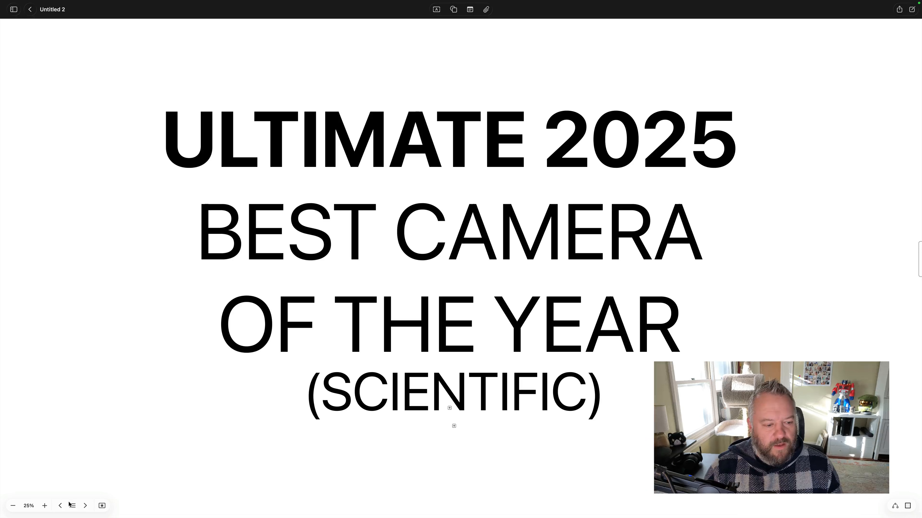
# Step: Advance the board from the title slide to the F-to-S tier legend
pyautogui.click(60, 505)
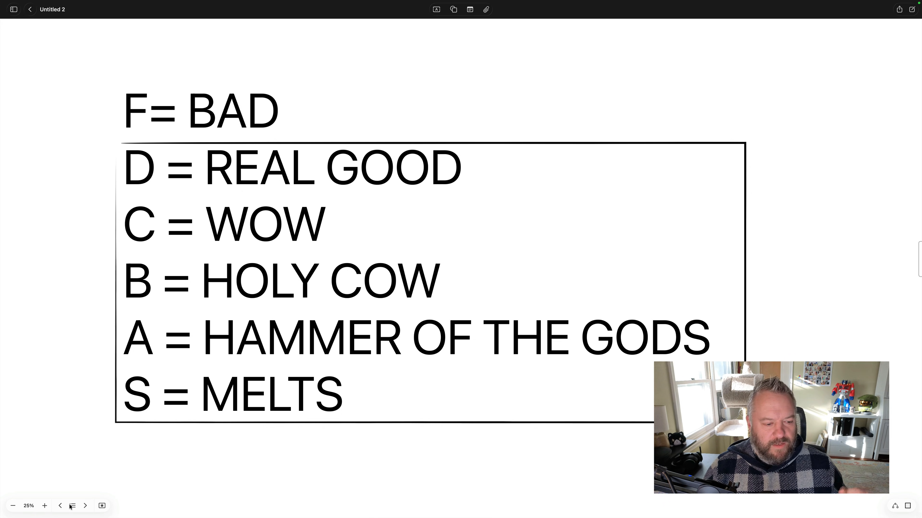
# Step: Advance to the F tier scene with The Notebook heading and its camera image
pyautogui.click(73, 506)
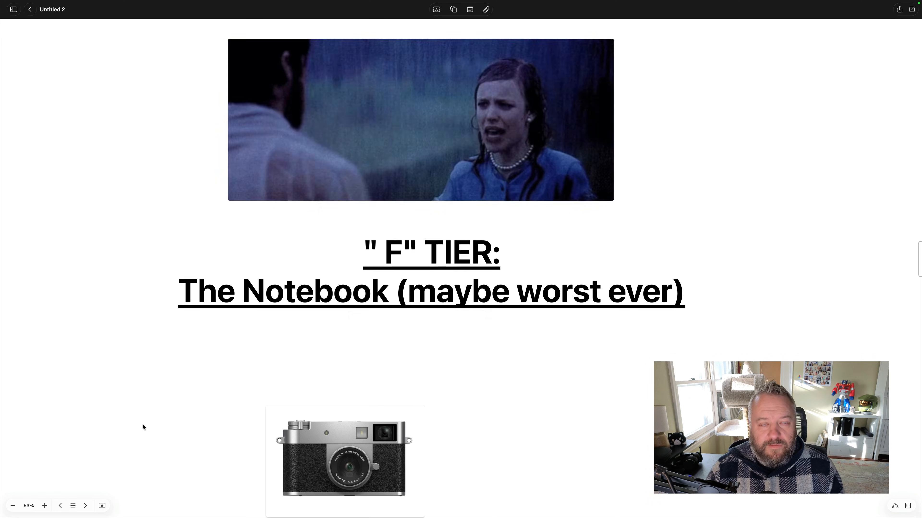
# Step: Scroll down to the X-Half camera and look over its sample photo grid and contact sheet
pyautogui.scroll(-3)
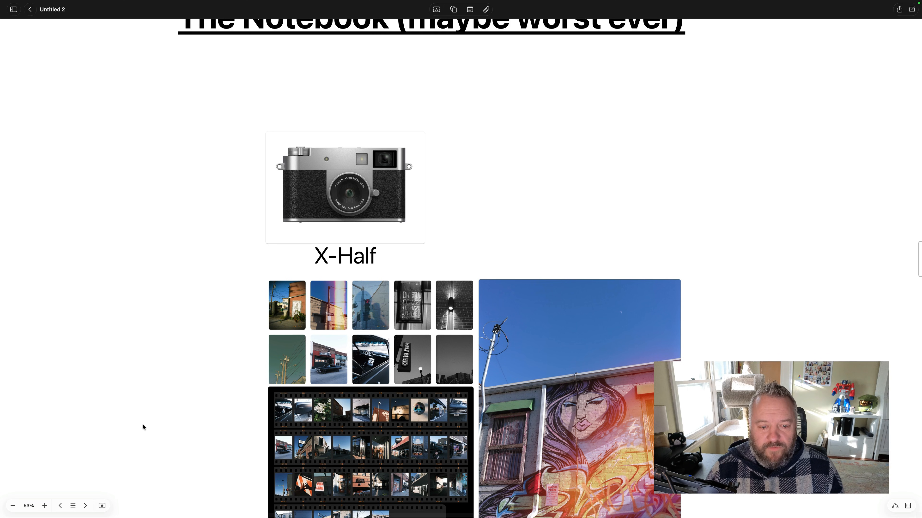
pyautogui.scroll(-3)
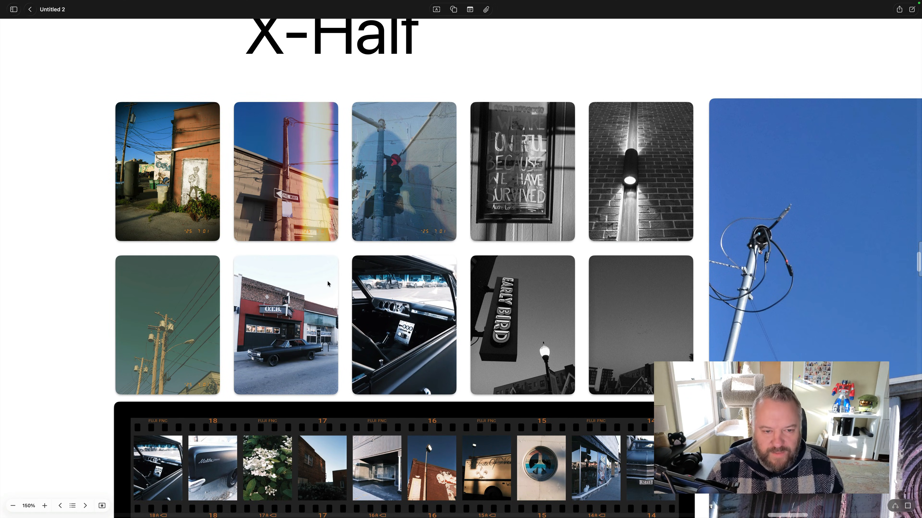
pyautogui.click(45, 506)
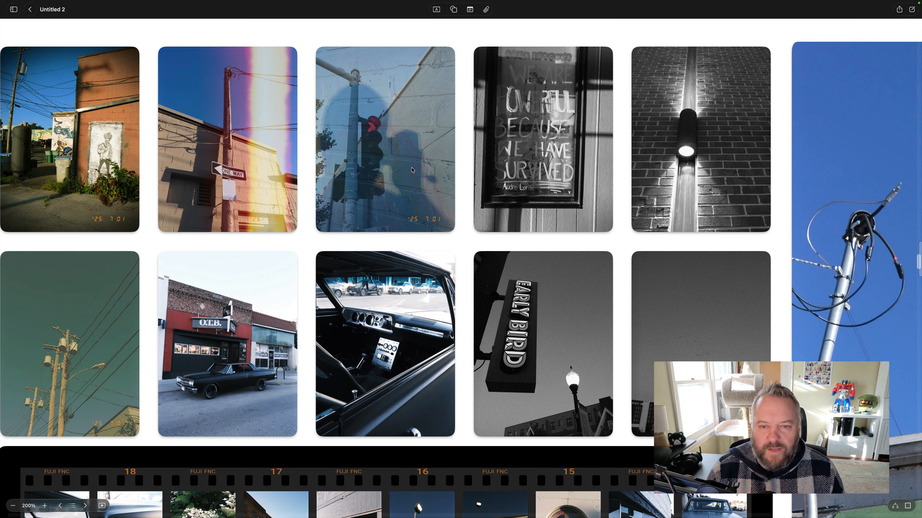
pyautogui.moveTo(681, 316)
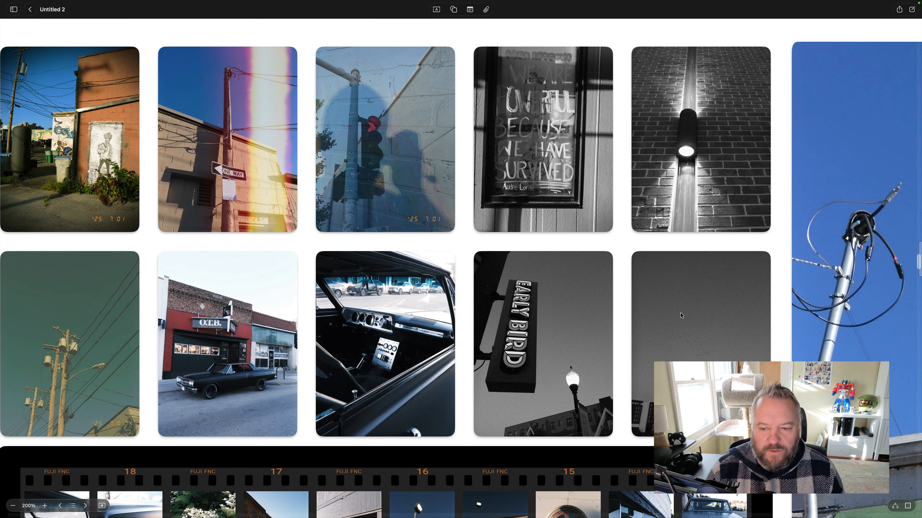
pyautogui.moveTo(680, 351)
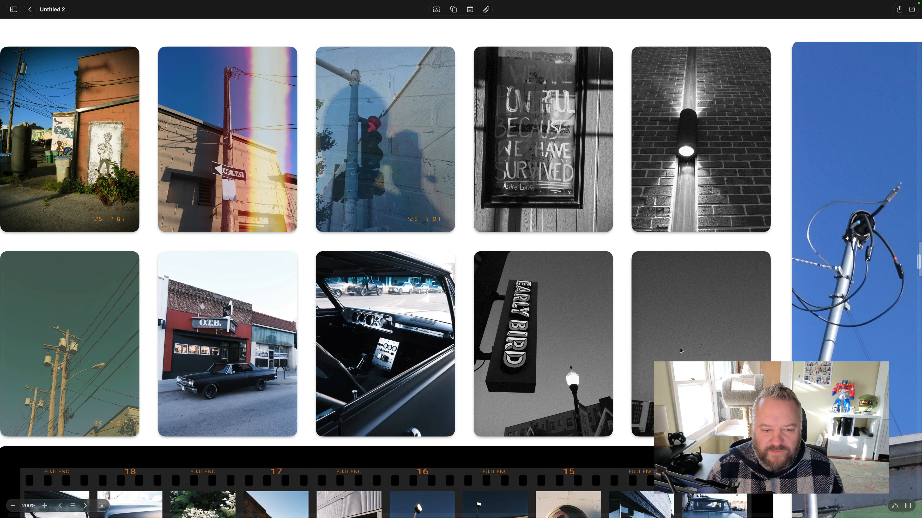
pyautogui.moveTo(530, 398)
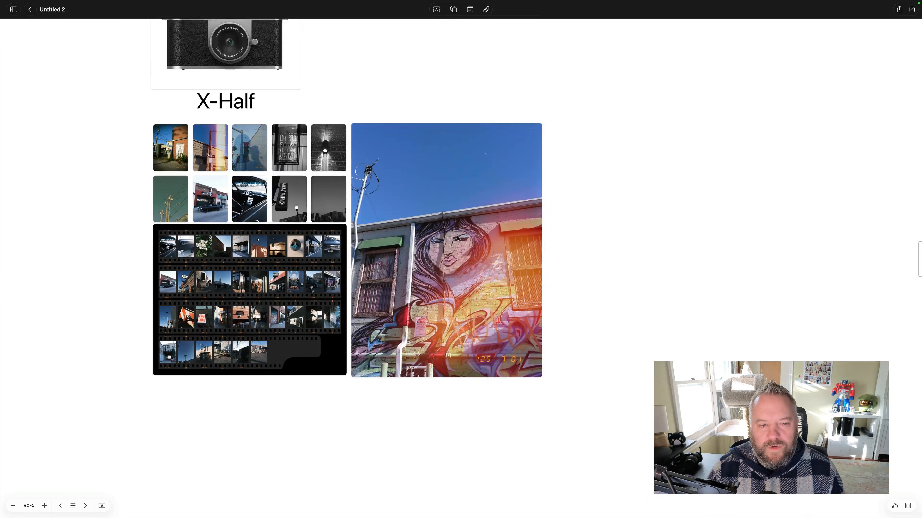
pyautogui.scroll(-3)
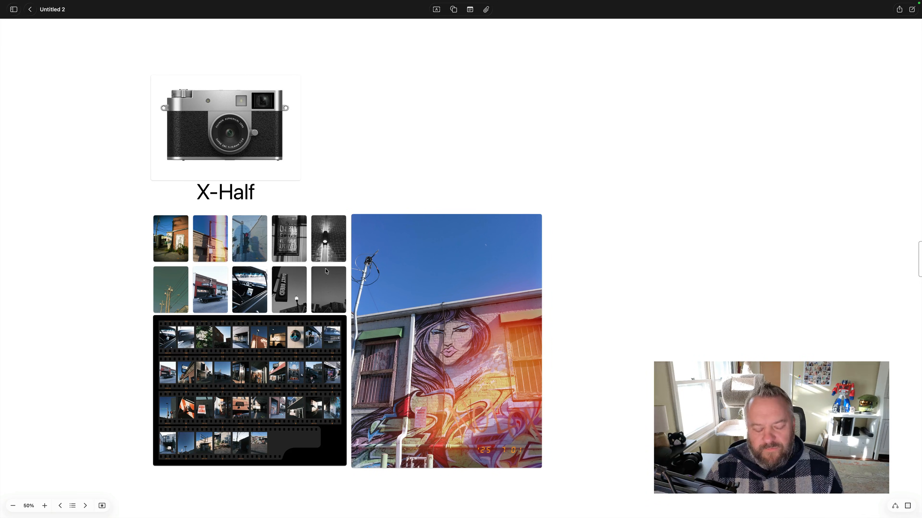
# Step: Advance to the D tier scene headed COMMANDO (REAL GOOD) with its two stills
pyautogui.click(73, 505)
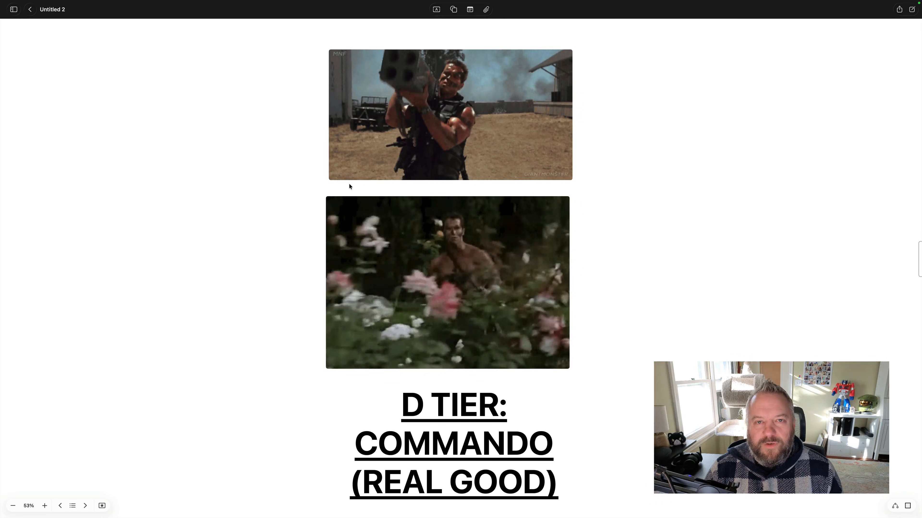
# Step: Scroll down to the D tier's black-and-white photo grid and zoom in to 300% on it
pyautogui.scroll(-3)
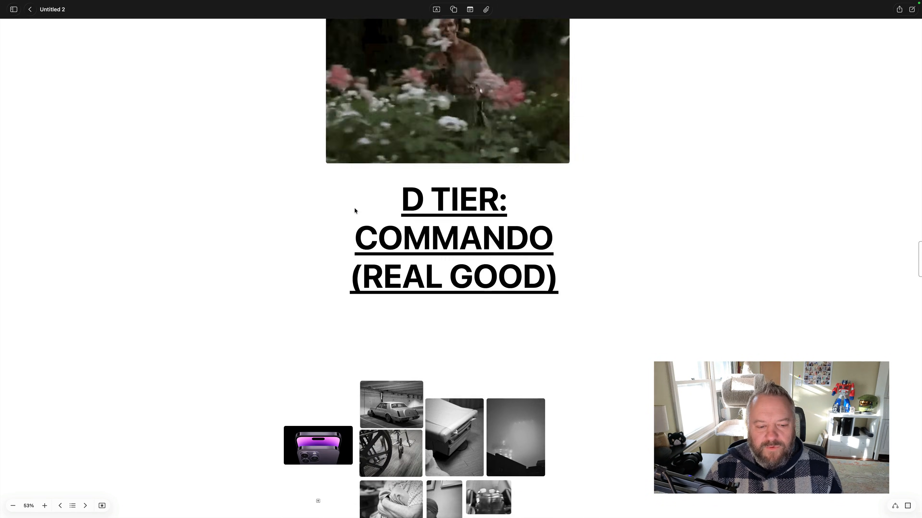
pyautogui.scroll(-3)
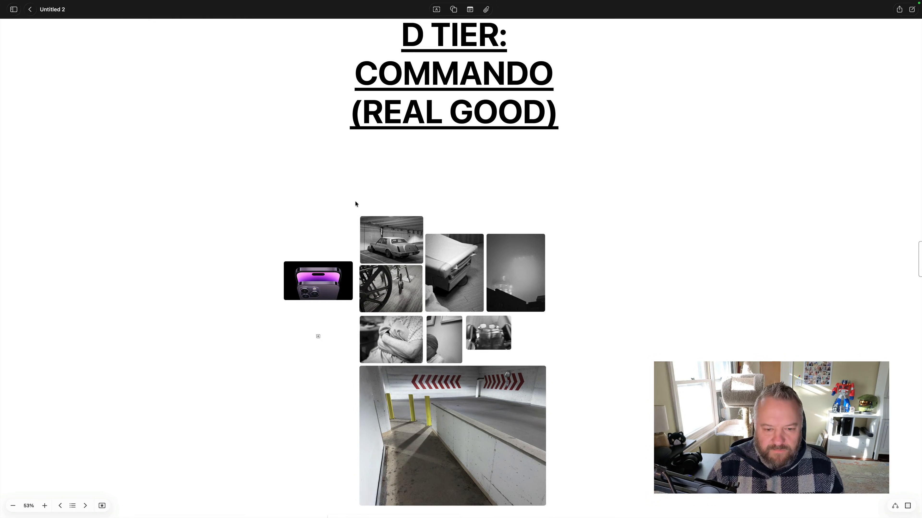
pyautogui.scroll(-3)
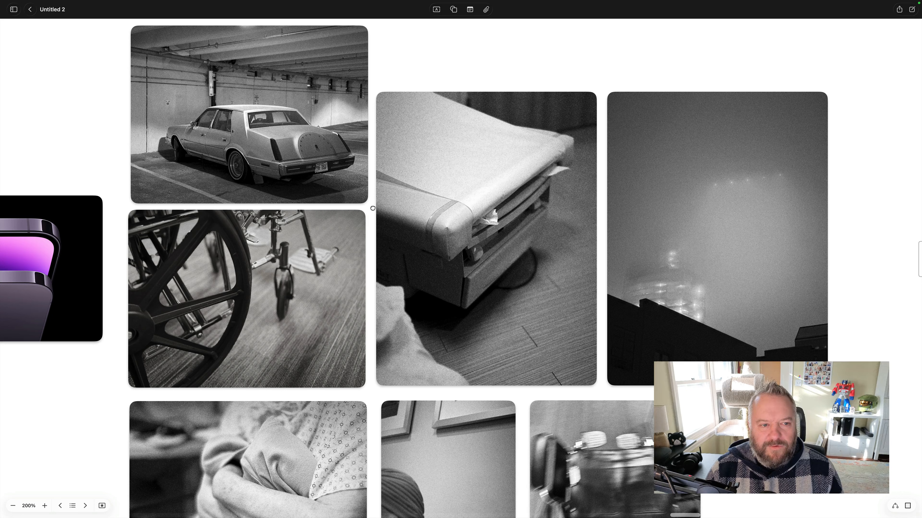
pyautogui.scroll(-3)
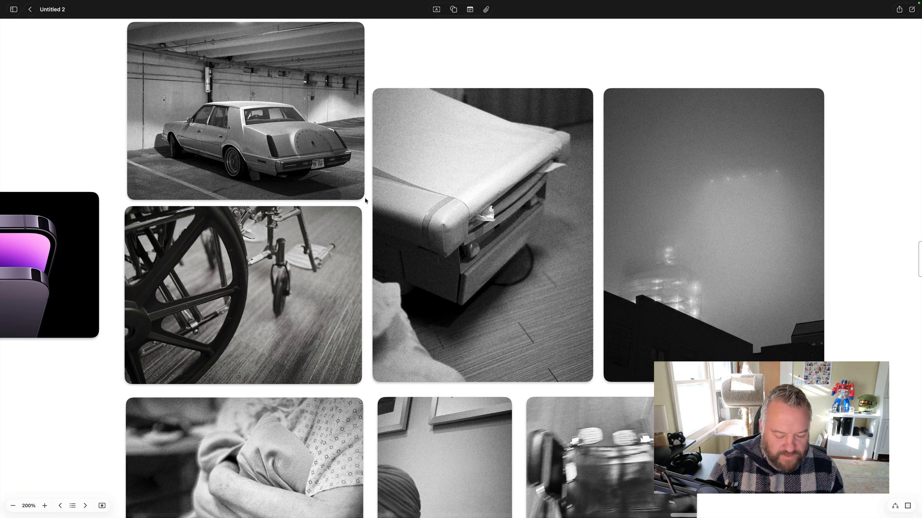
pyautogui.click(44, 505)
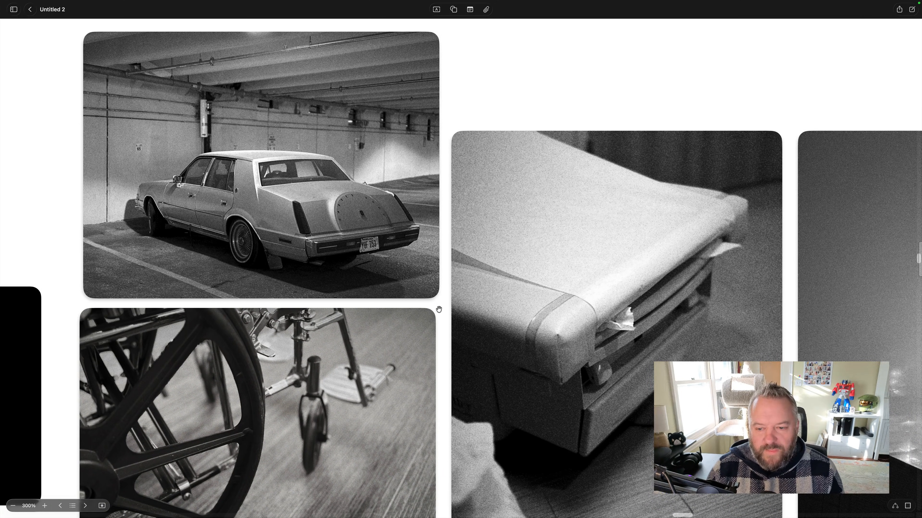
pyautogui.scroll(-3)
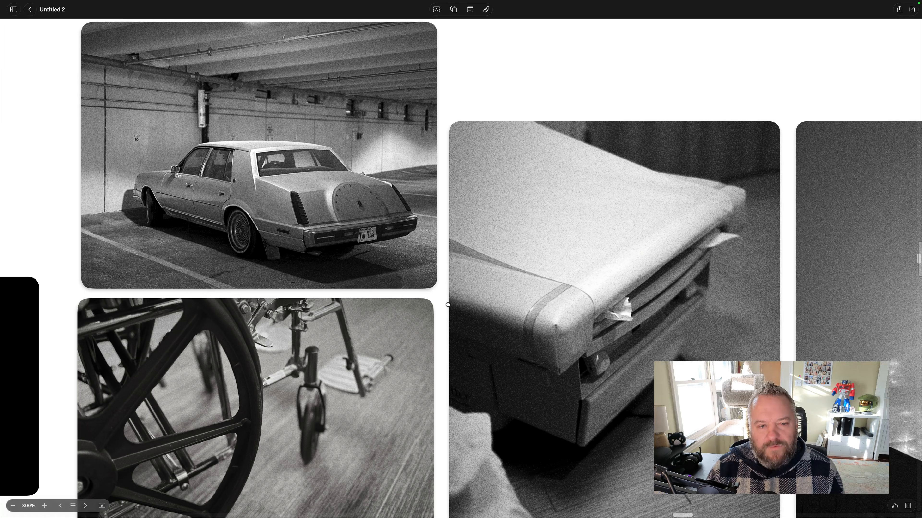
pyautogui.scroll(-3)
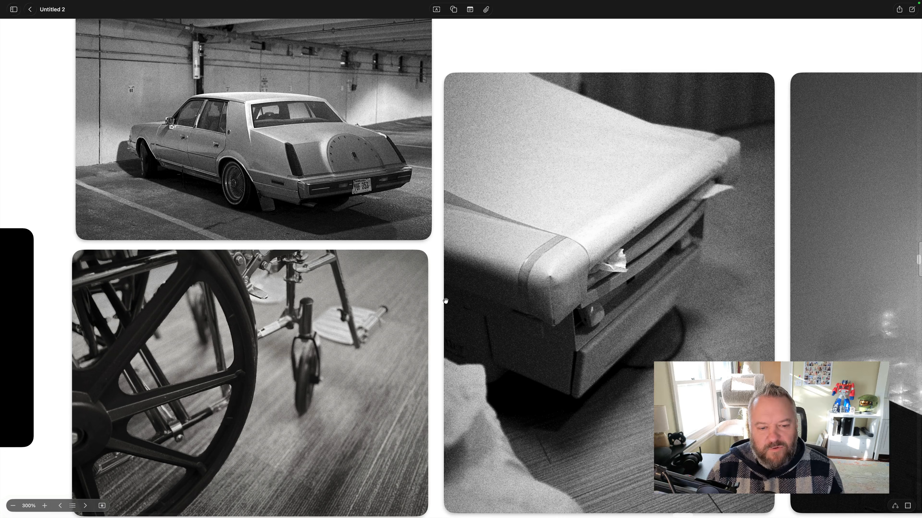
pyautogui.scroll(-3)
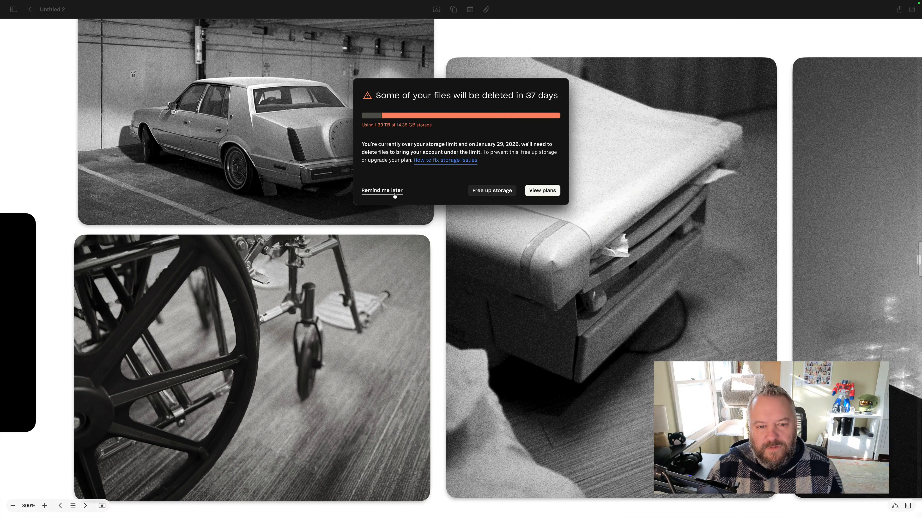
# Step: Dismiss the Dropbox storage warning with Remind me later
pyautogui.click(382, 190)
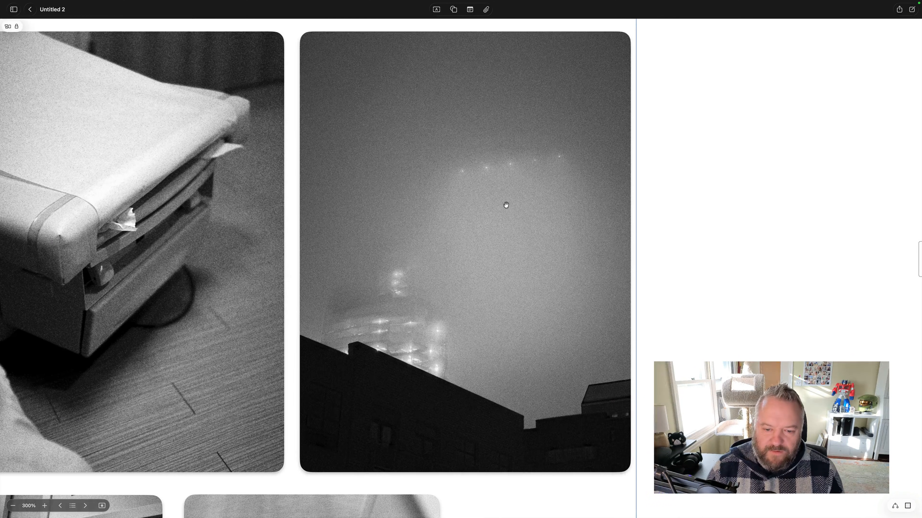
pyautogui.moveTo(533, 169)
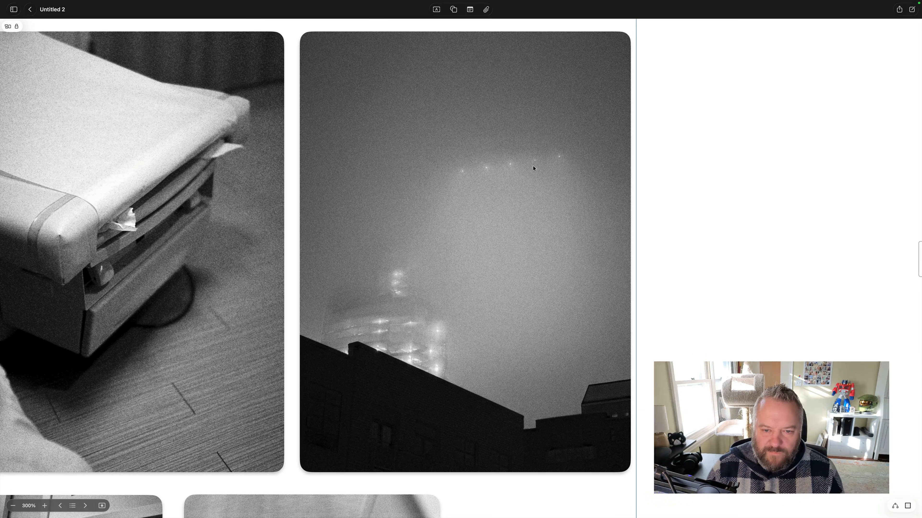
pyautogui.moveTo(602, 398)
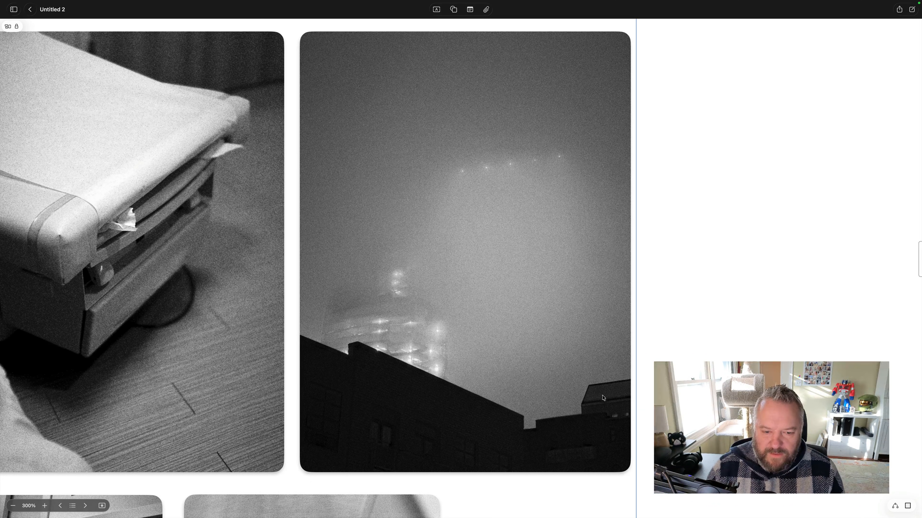
# Step: Scroll down to the Canon EOS R6 Mark II and EOS R7 camera images
pyautogui.scroll(-3)
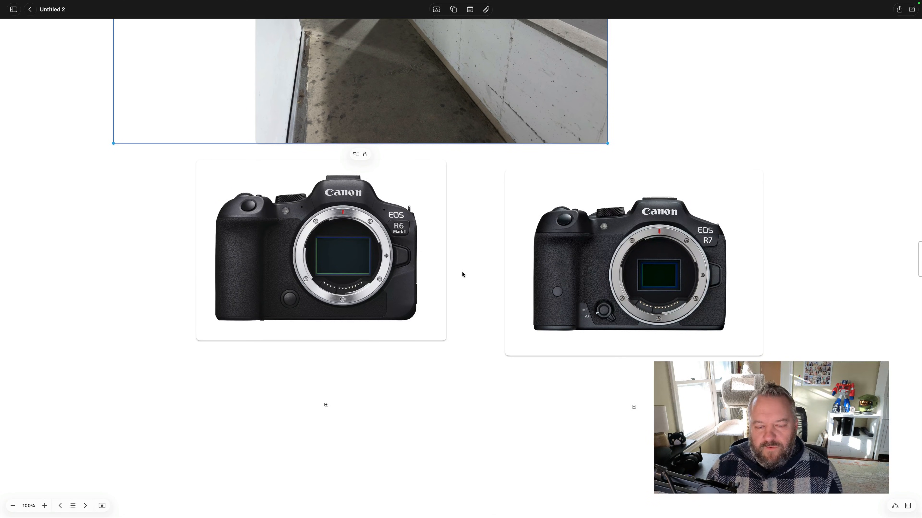
# Step: Scroll past the Canon and Fujifilm cameras, then advance to the C tier Terminator 2 scene
pyautogui.scroll(-3)
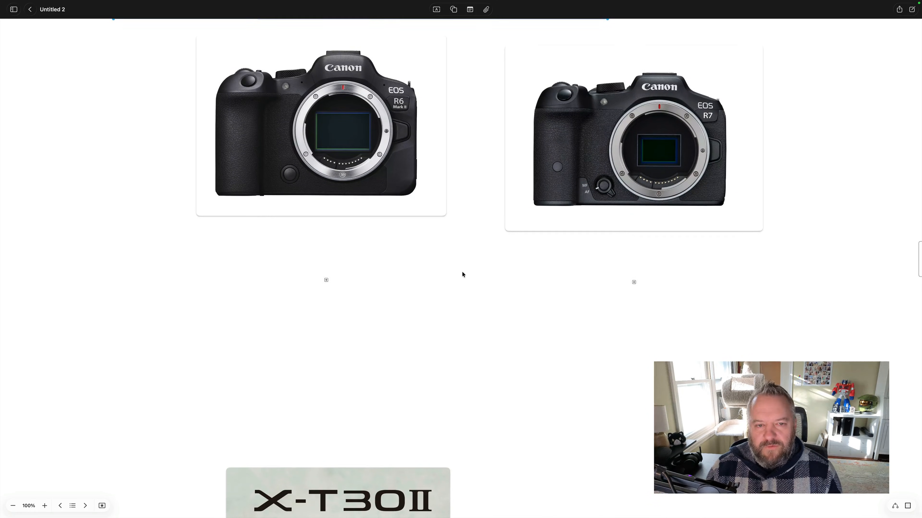
pyautogui.scroll(-3)
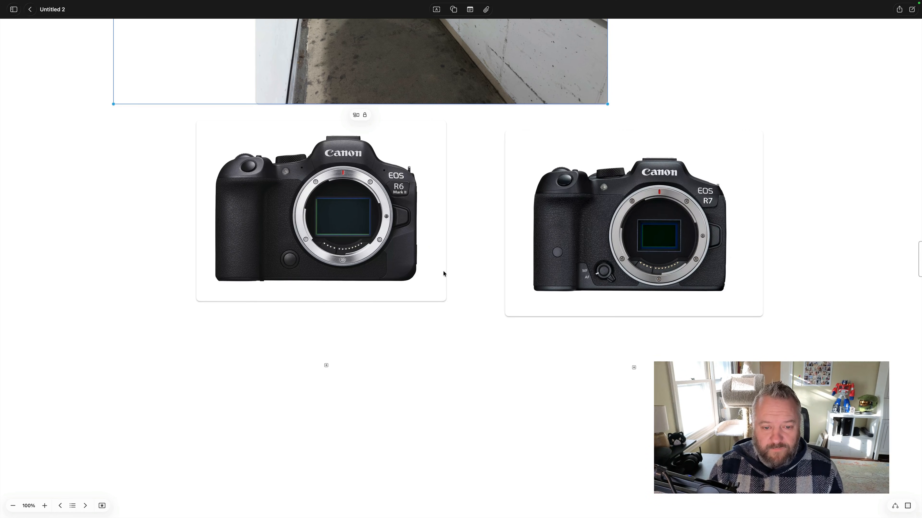
pyautogui.scroll(-3)
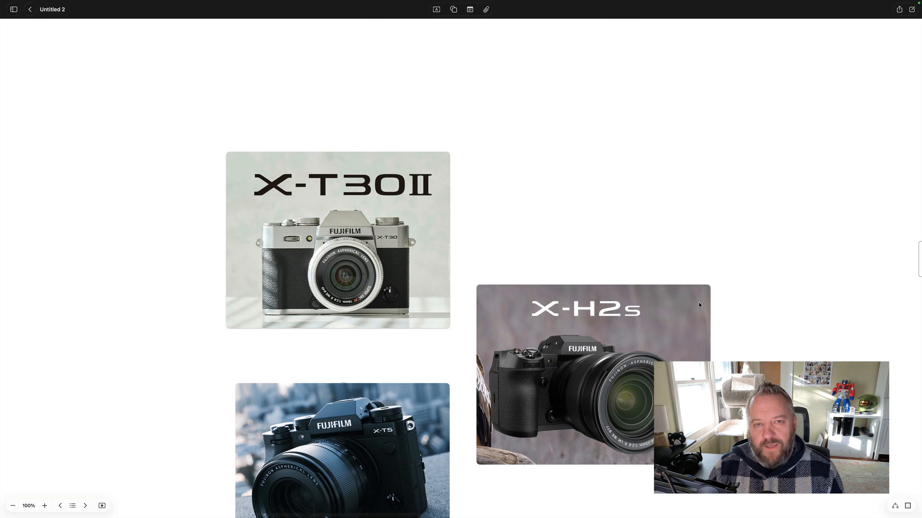
pyautogui.scroll(-3)
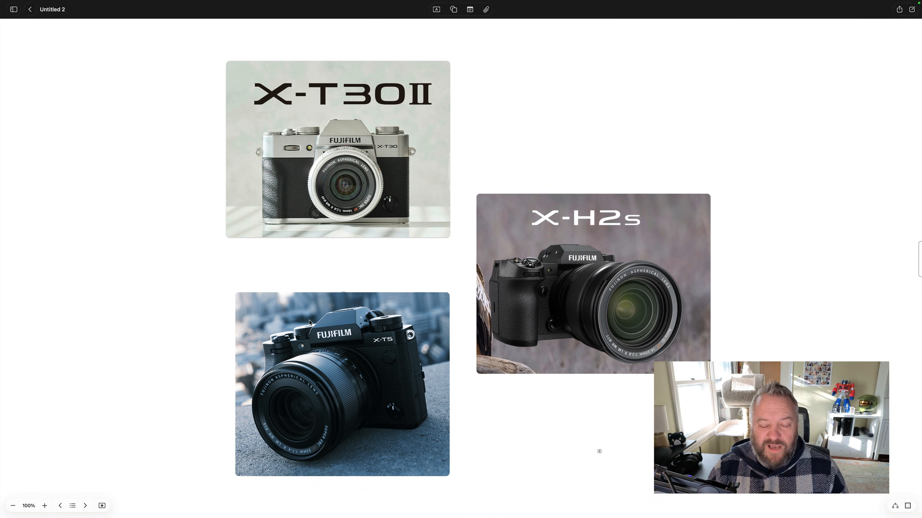
pyautogui.scroll(3)
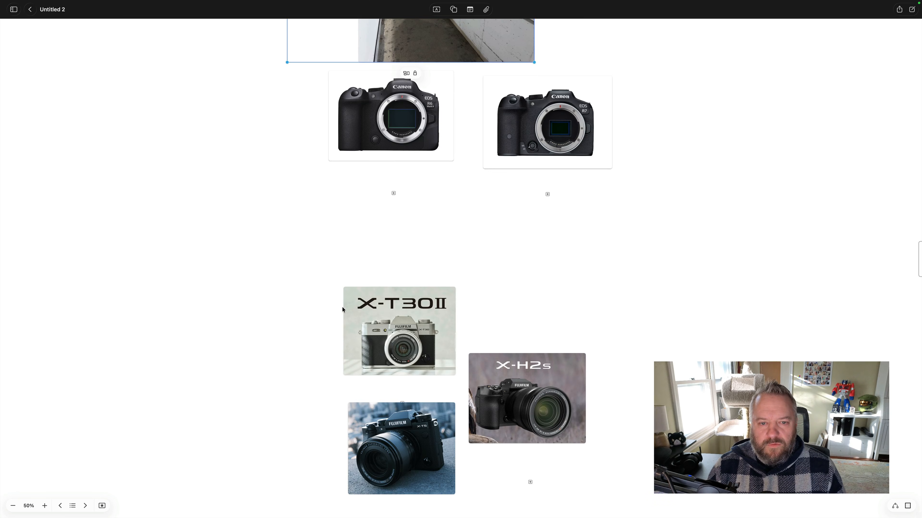
pyautogui.click(72, 505)
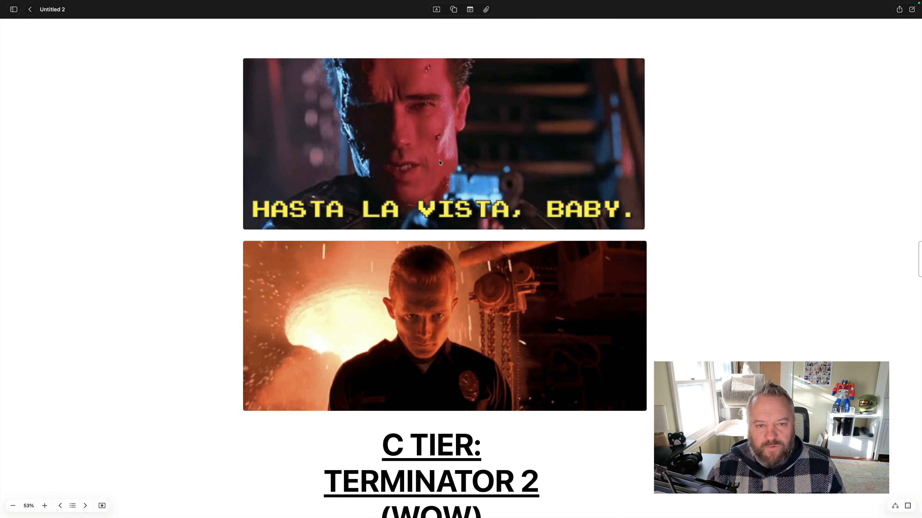
pyautogui.moveTo(550, 174)
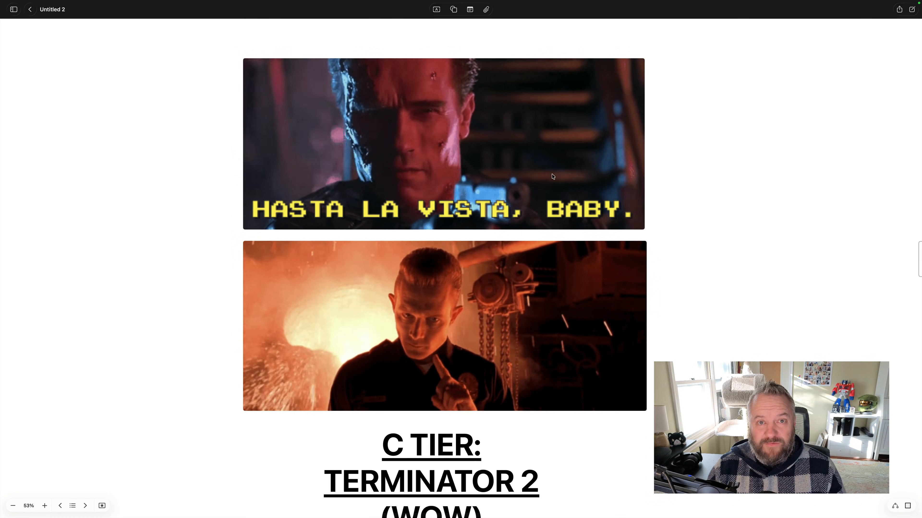
pyautogui.scroll(-3)
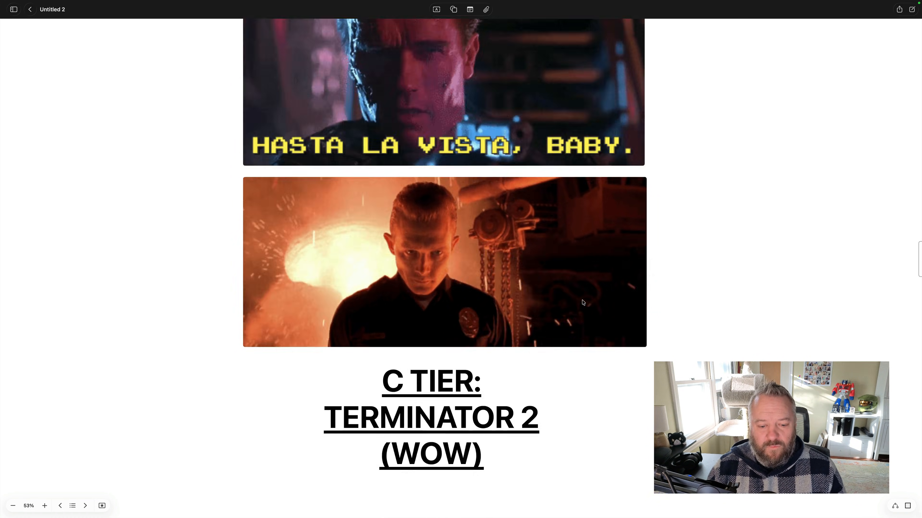
pyautogui.scroll(-3)
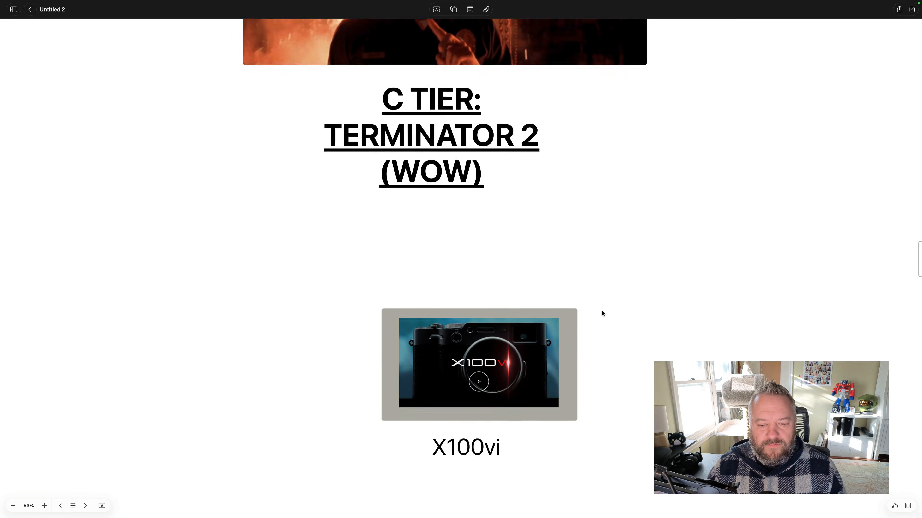
pyautogui.scroll(-3)
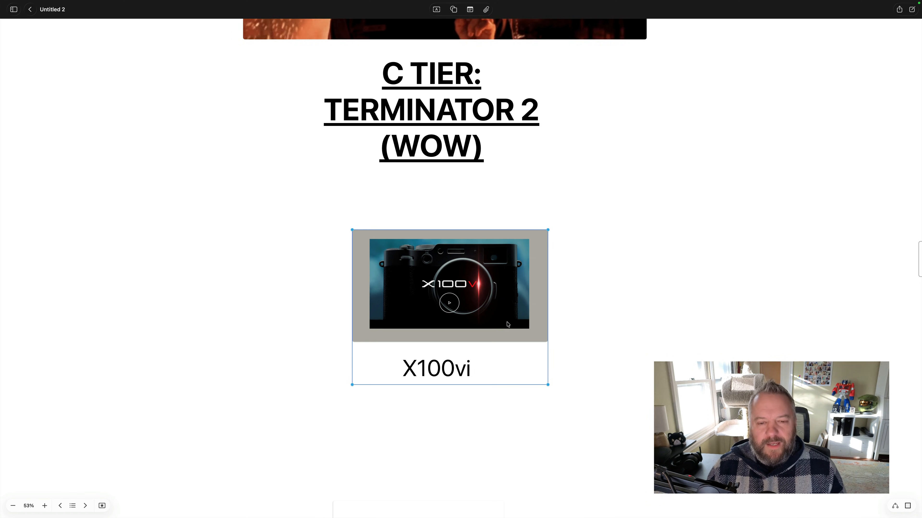
pyautogui.moveTo(570, 332)
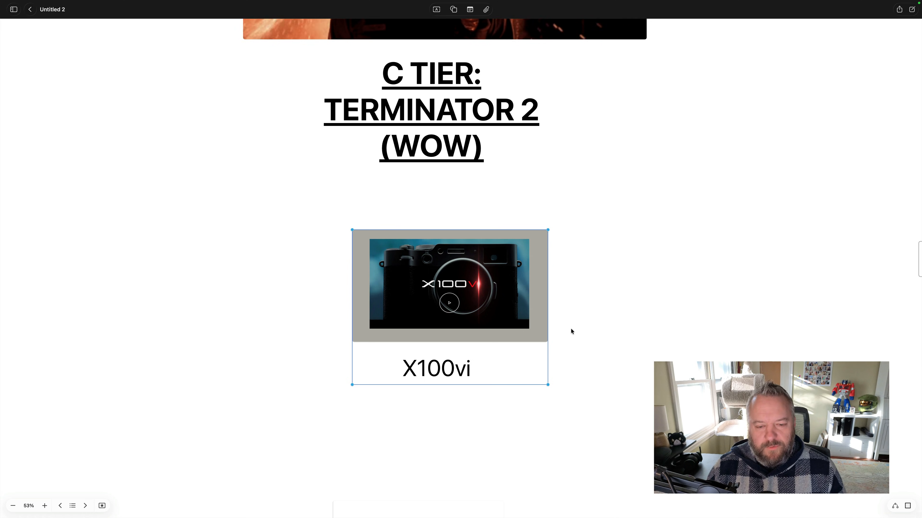
pyautogui.click(570, 332)
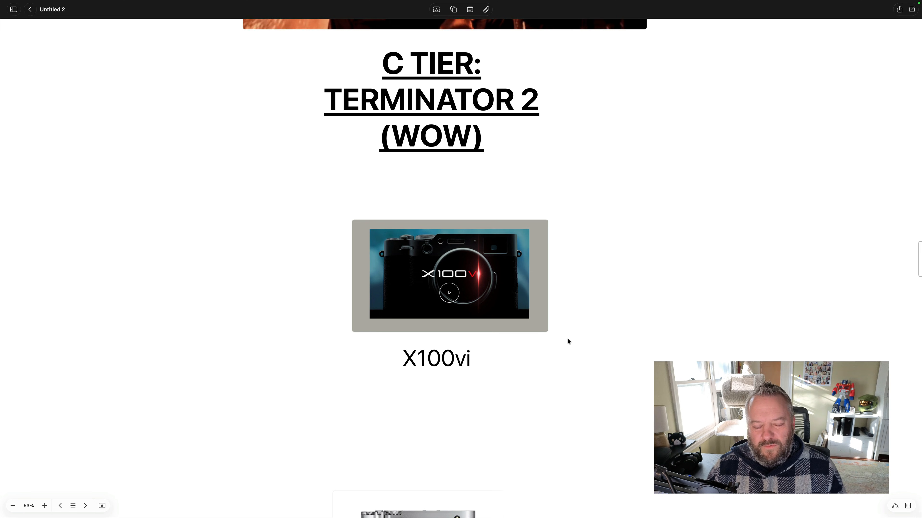
pyautogui.scroll(-3)
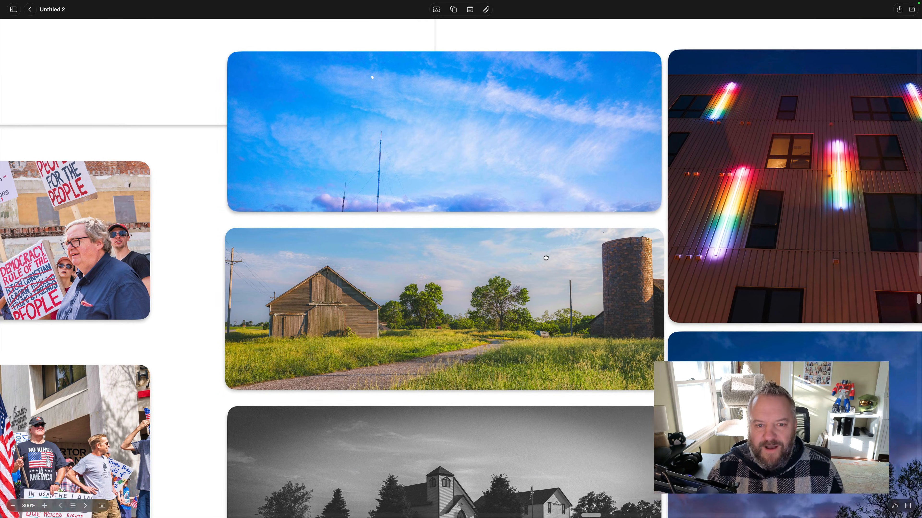
pyautogui.scroll(-3)
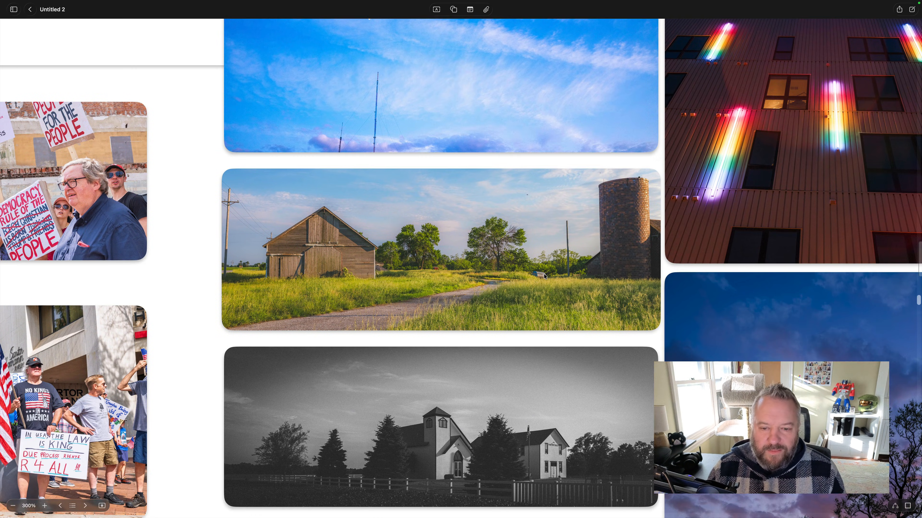
pyautogui.scroll(-3)
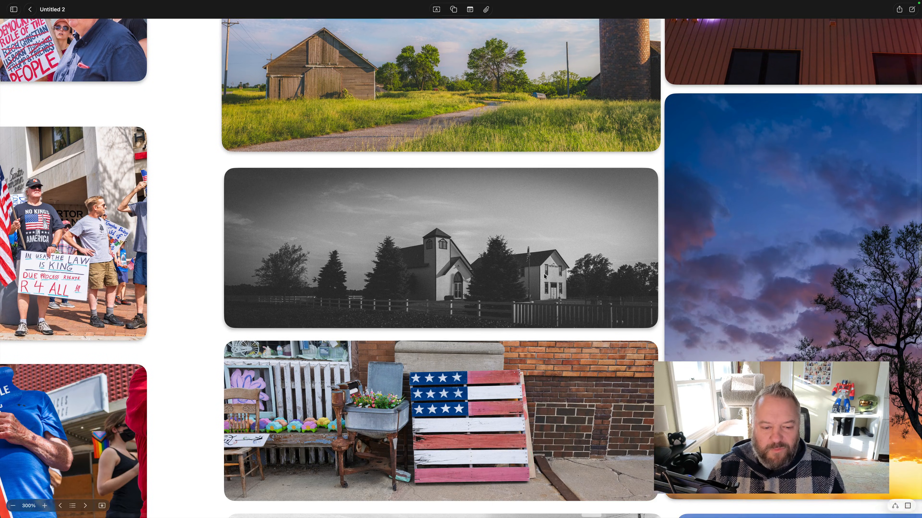
pyautogui.scroll(-3)
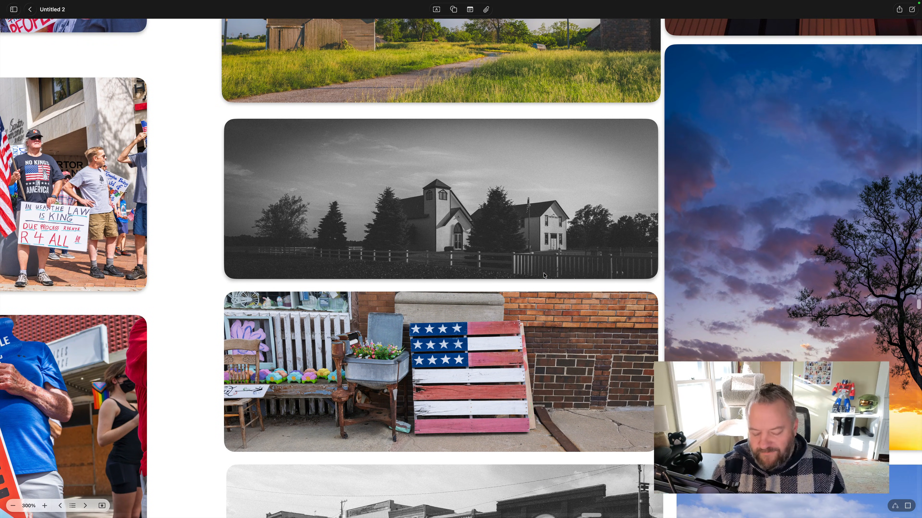
pyautogui.scroll(-3)
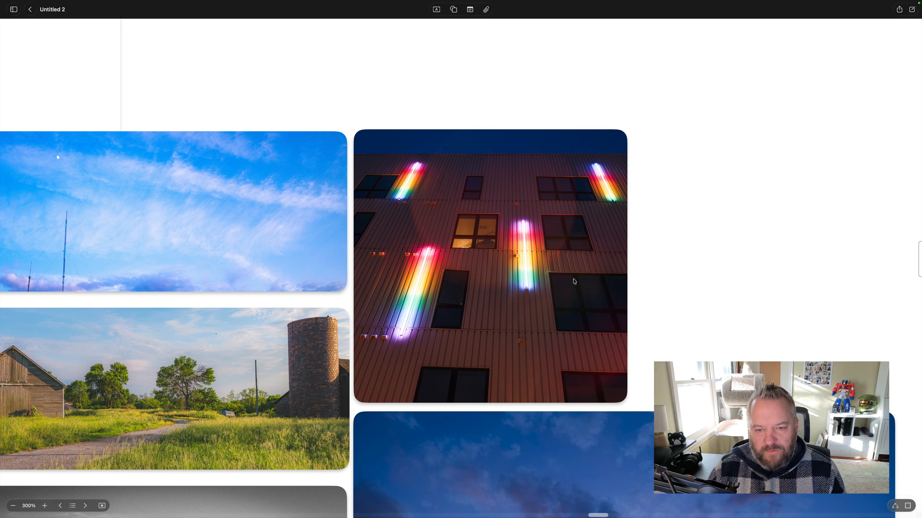
pyautogui.moveTo(554, 321)
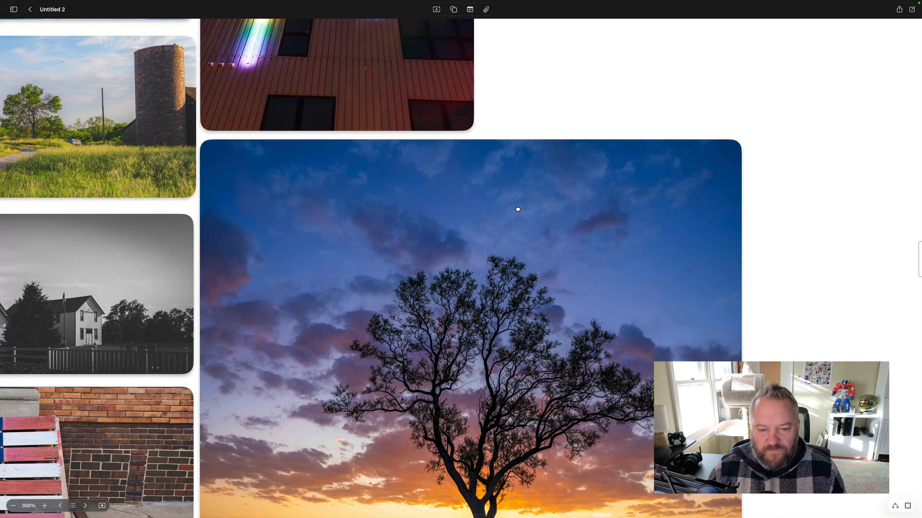
pyautogui.scroll(-3)
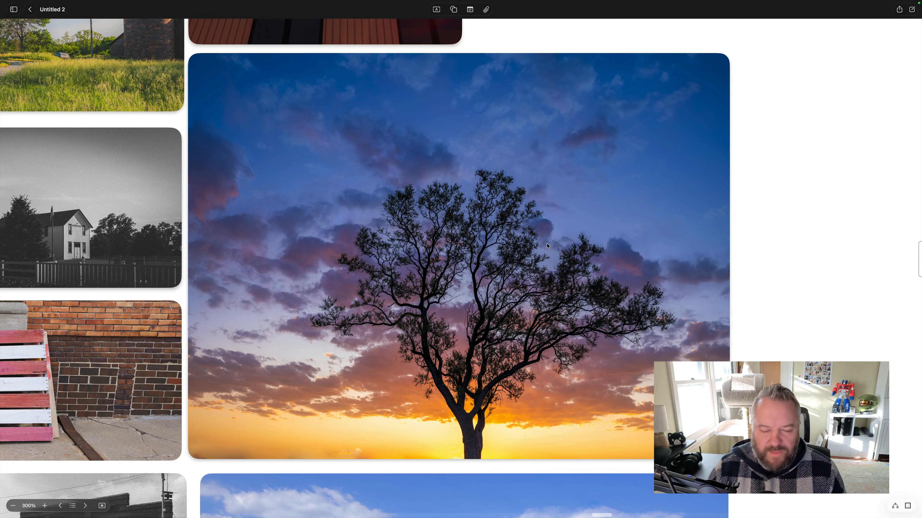
pyautogui.moveTo(516, 271)
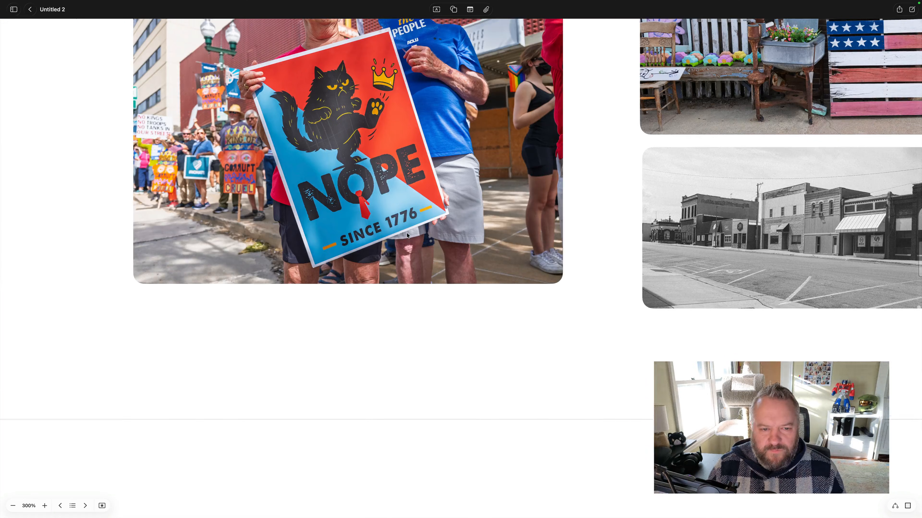
pyautogui.scroll(-3)
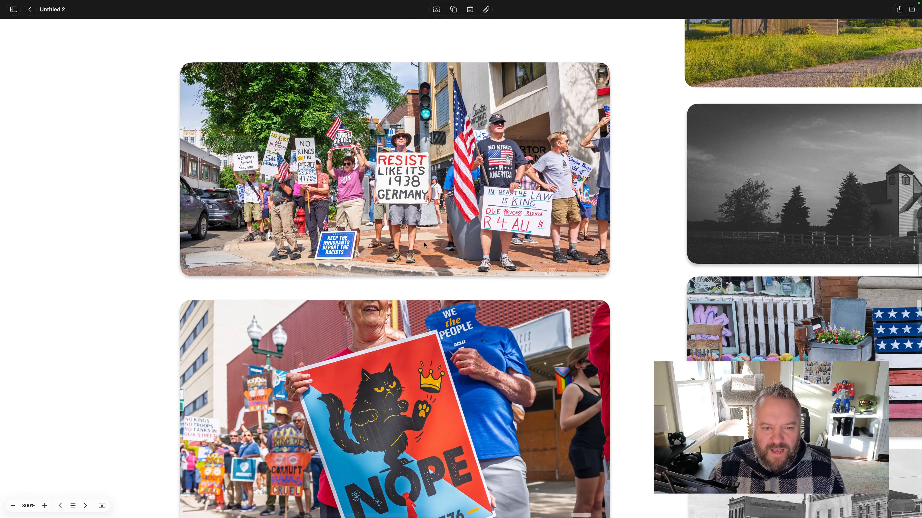
pyautogui.scroll(-3)
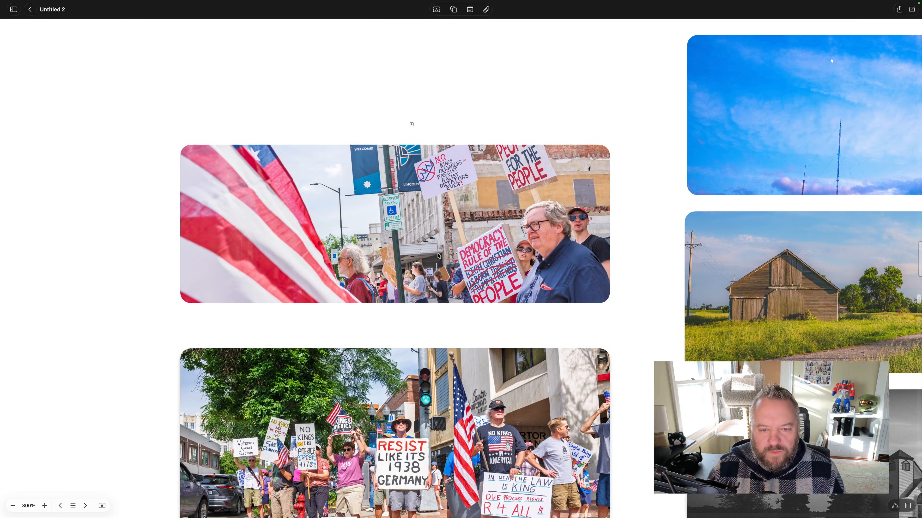
pyautogui.scroll(-3)
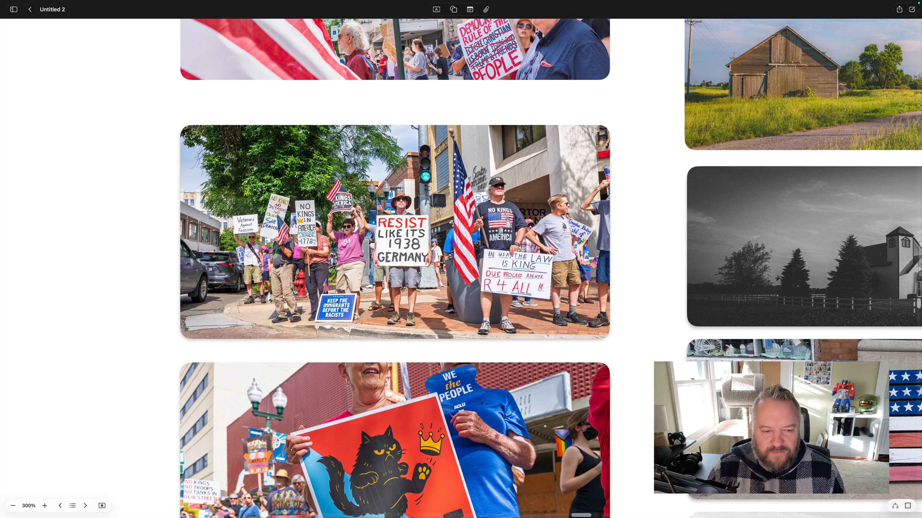
pyautogui.doubleClick(395, 234)
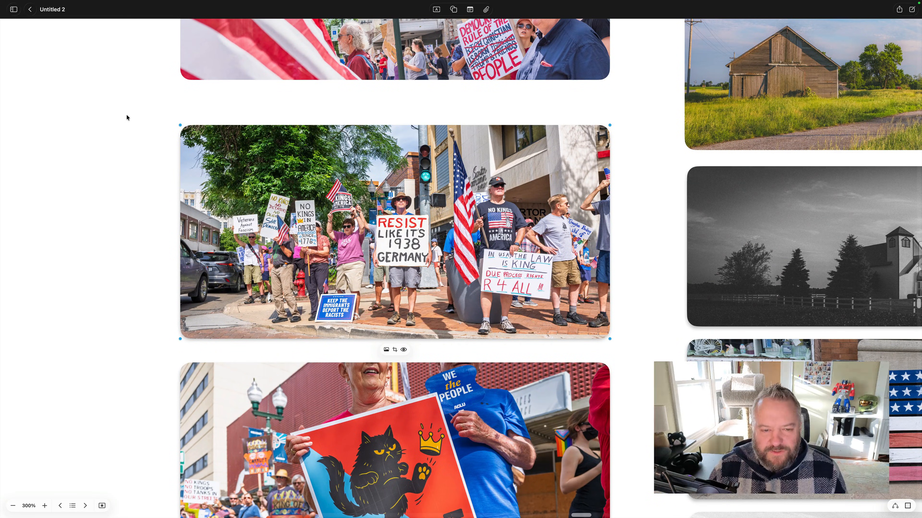
pyautogui.scroll(-3)
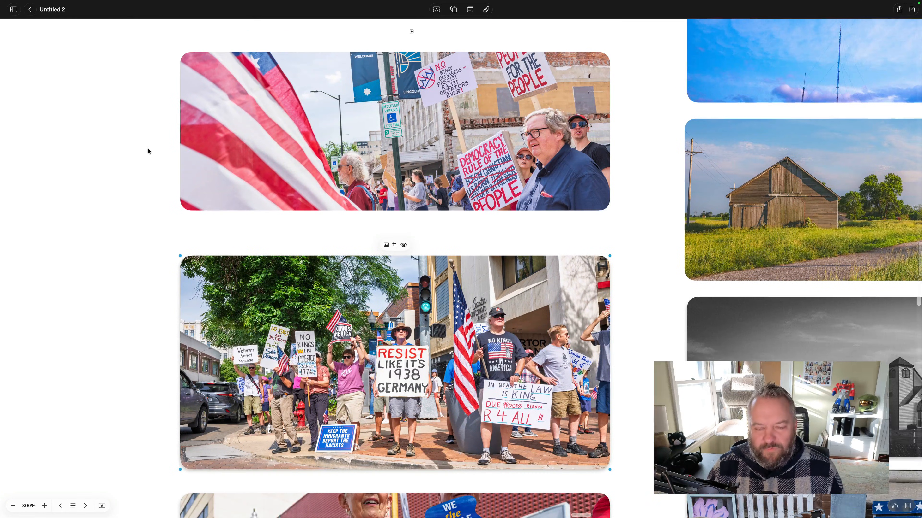
pyautogui.scroll(-3)
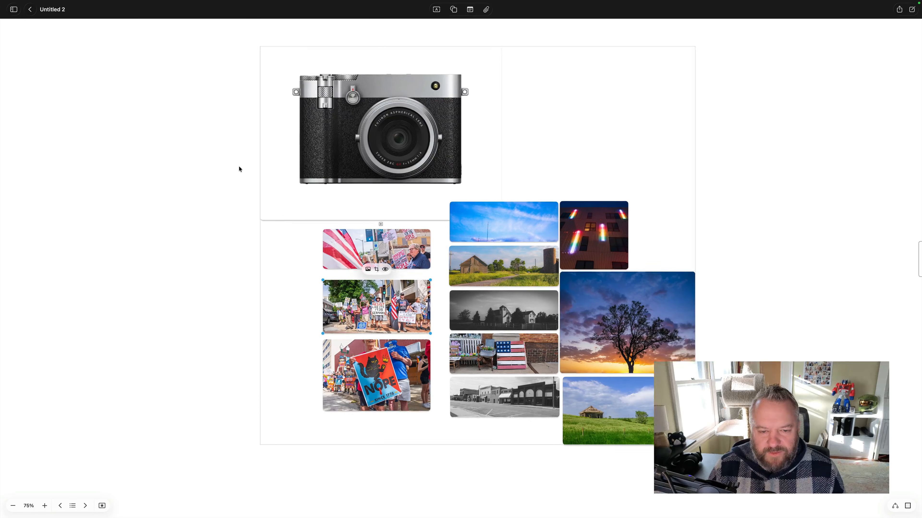
pyautogui.scroll(-3)
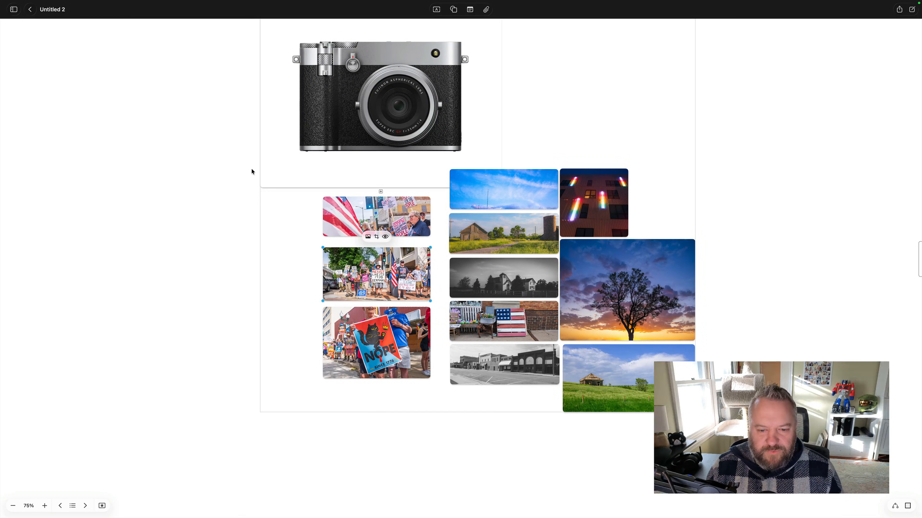
pyautogui.scroll(3)
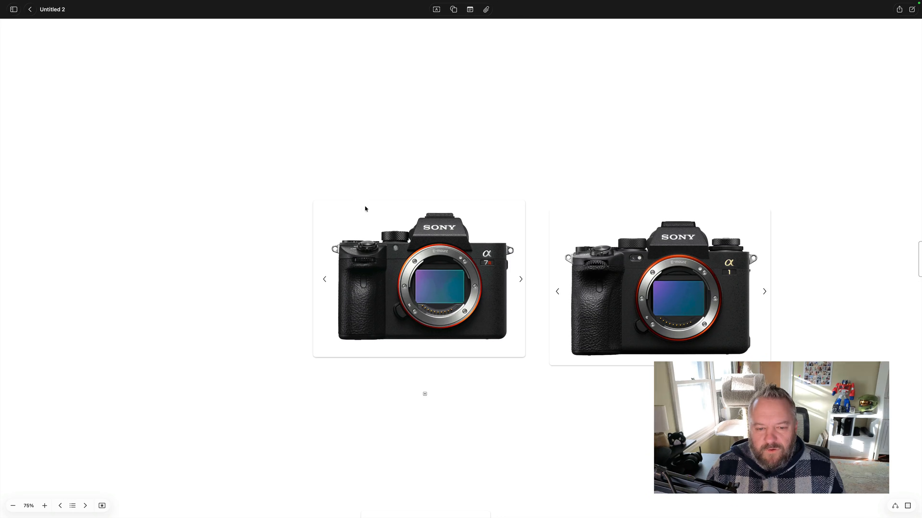
pyautogui.moveTo(427, 236)
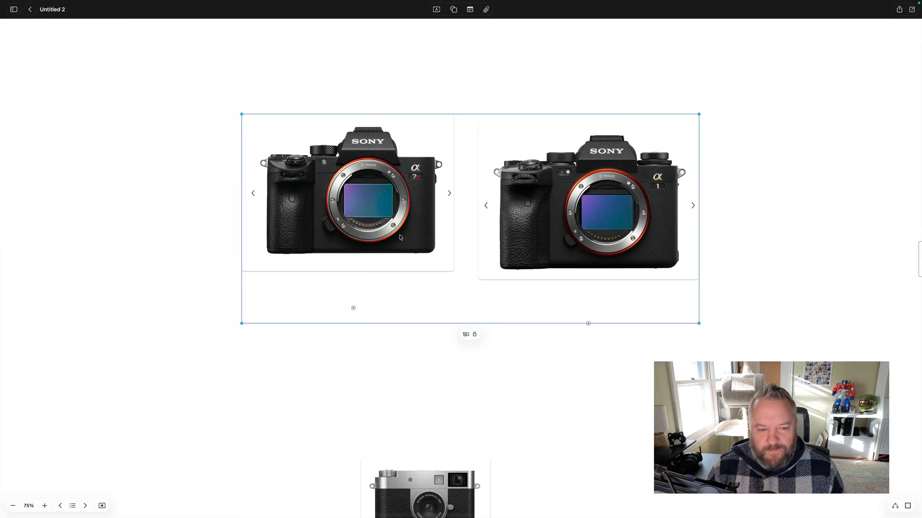
pyautogui.moveTo(404, 264)
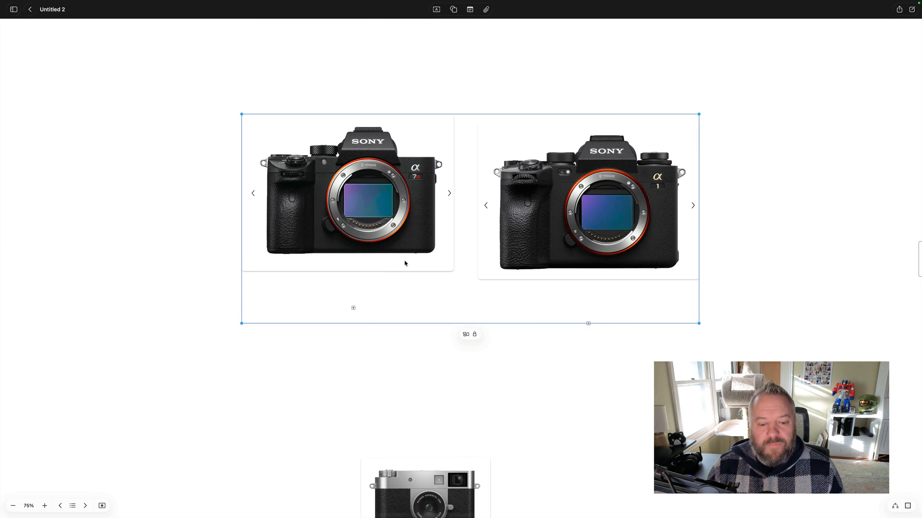
pyautogui.scroll(-3)
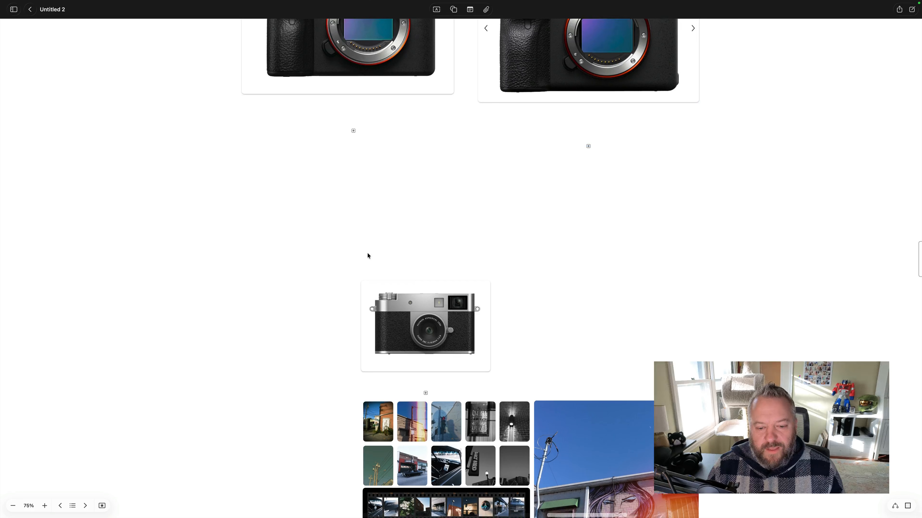
pyautogui.scroll(-3)
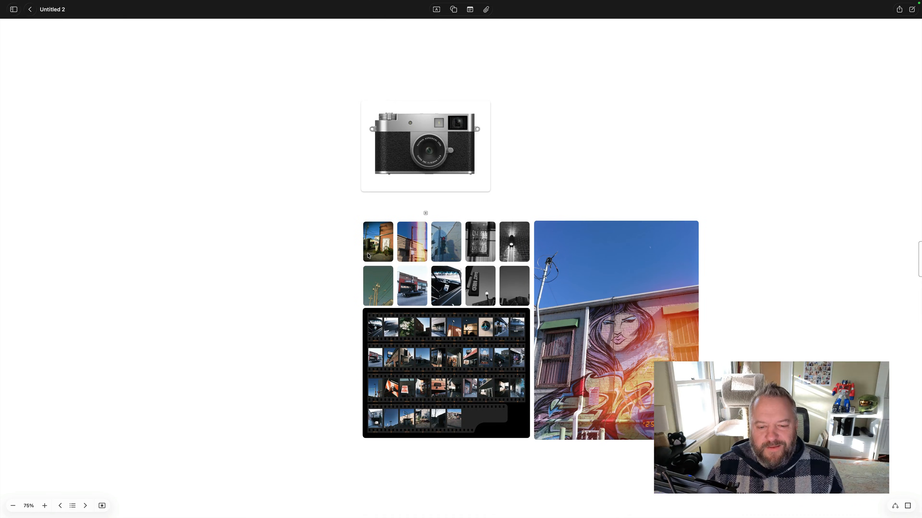
pyautogui.scroll(-3)
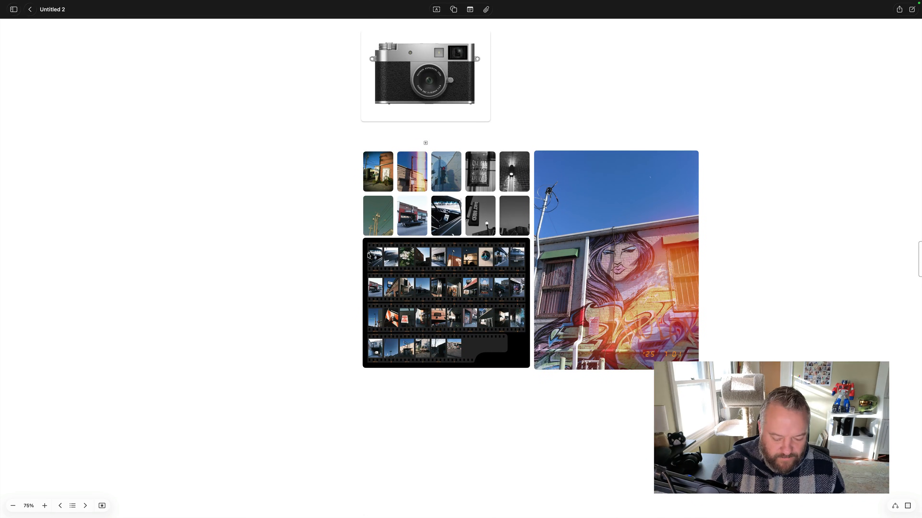
pyautogui.click(45, 509)
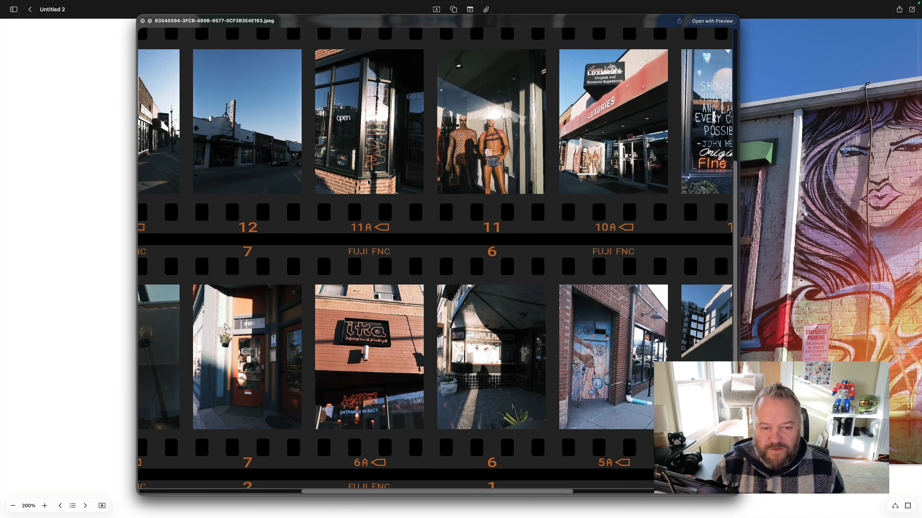
pyautogui.hscroll(-3)
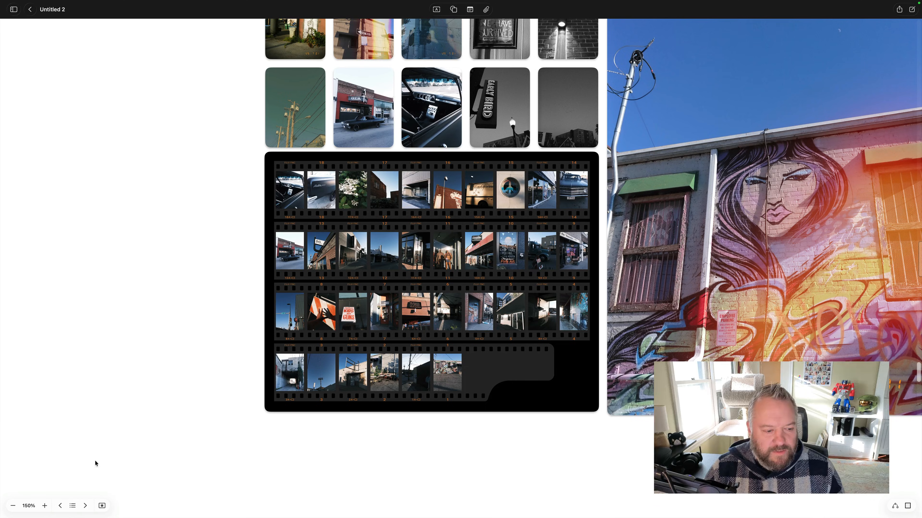
pyautogui.click(72, 505)
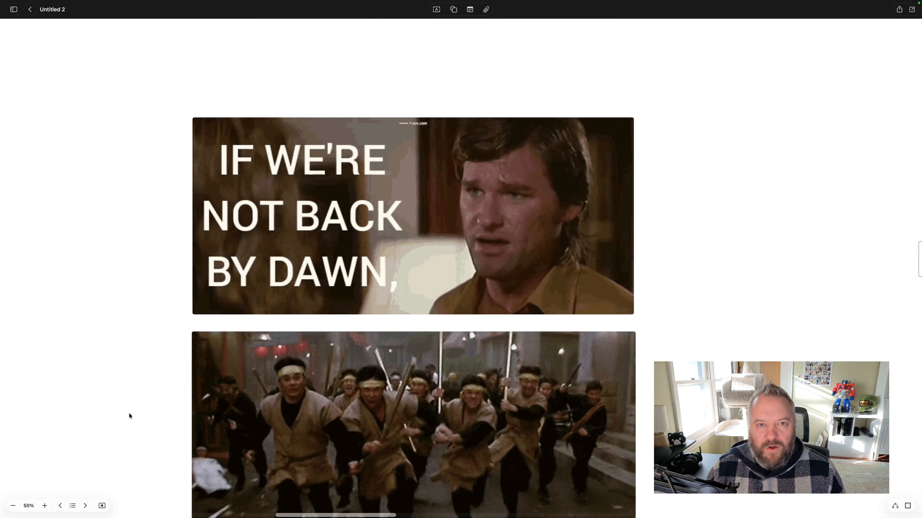
pyautogui.scroll(-3)
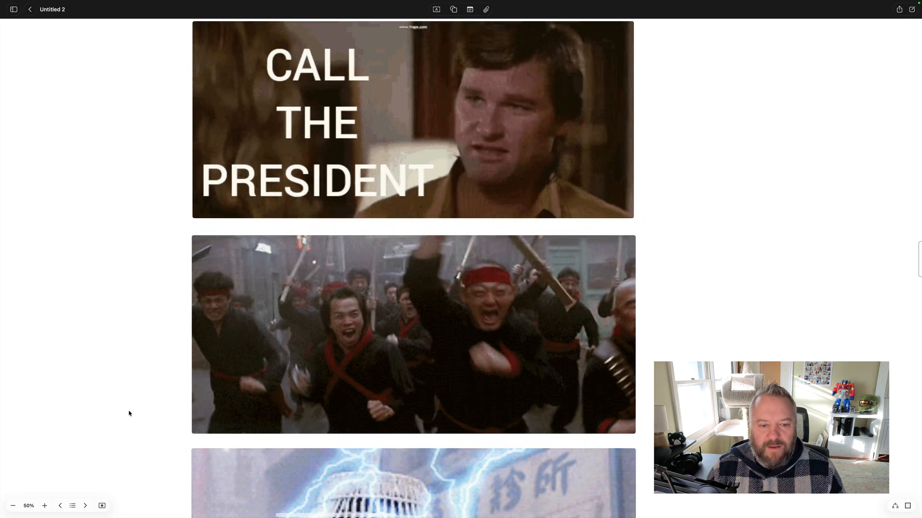
pyautogui.scroll(-3)
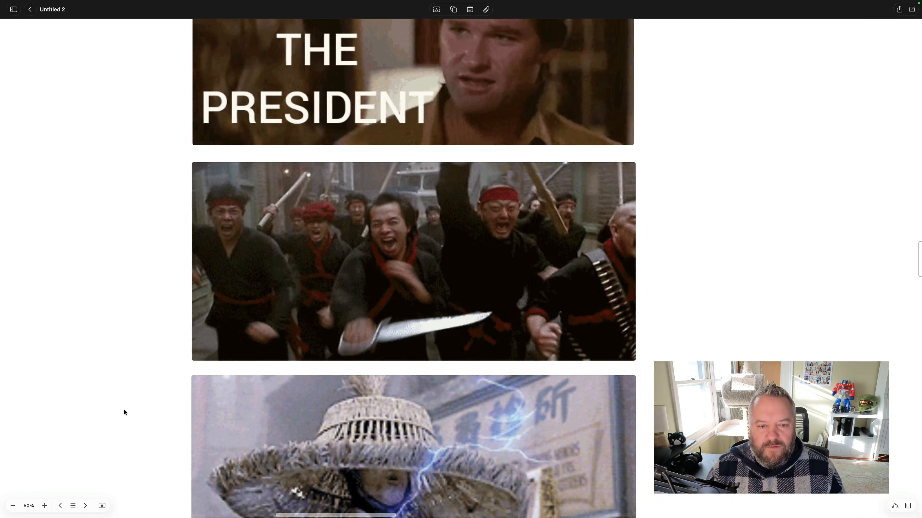
pyautogui.scroll(-3)
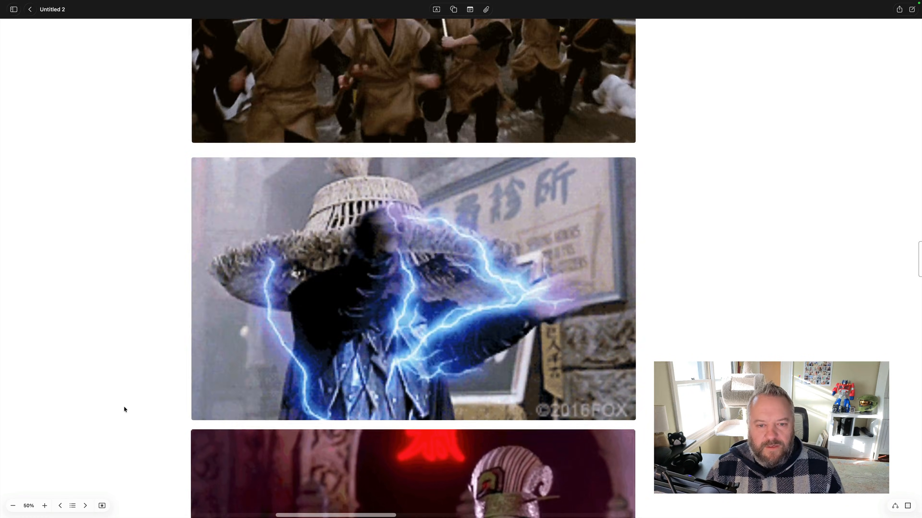
pyautogui.scroll(-3)
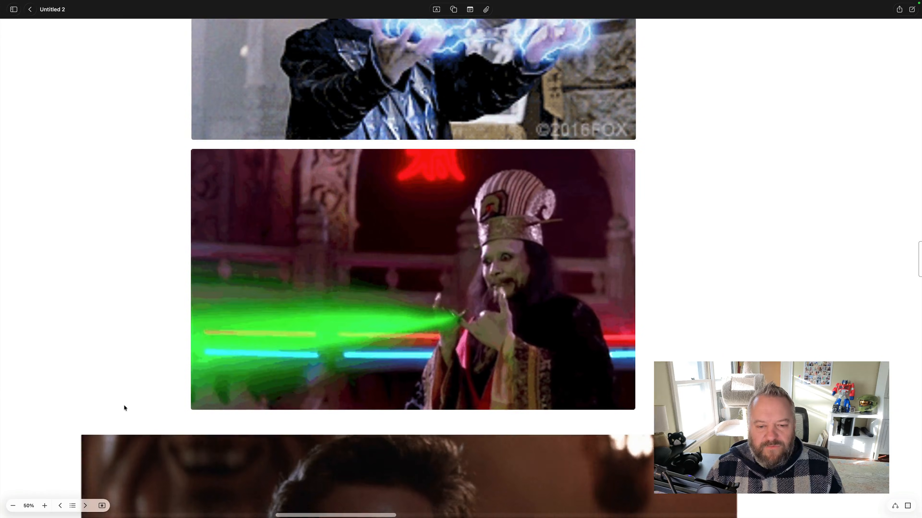
pyautogui.scroll(-3)
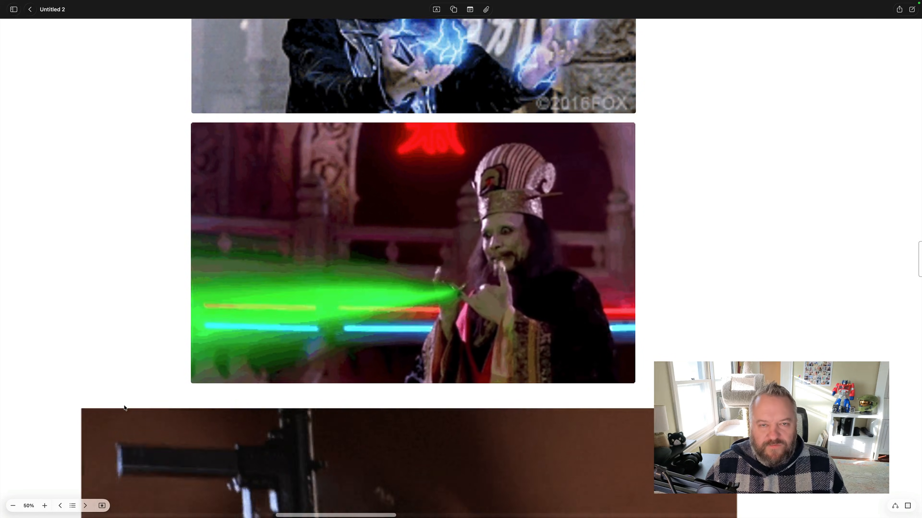
pyautogui.scroll(-3)
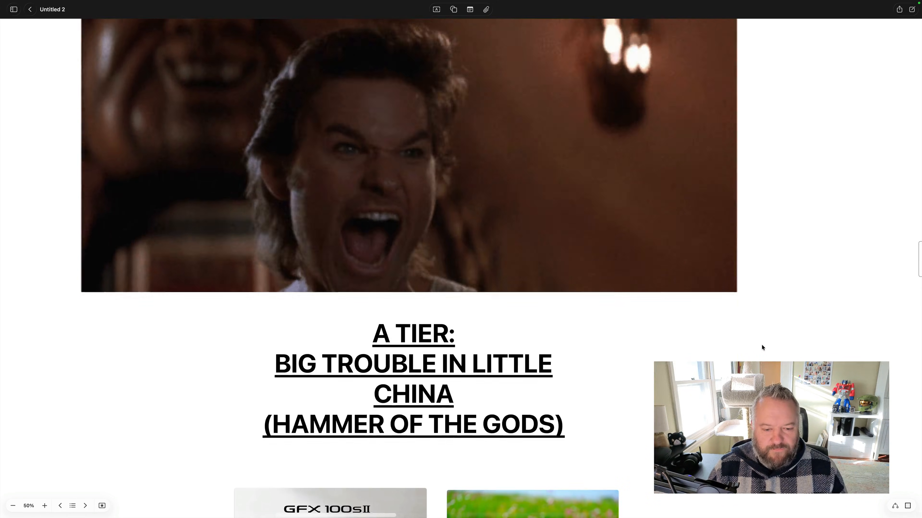
pyautogui.scroll(-3)
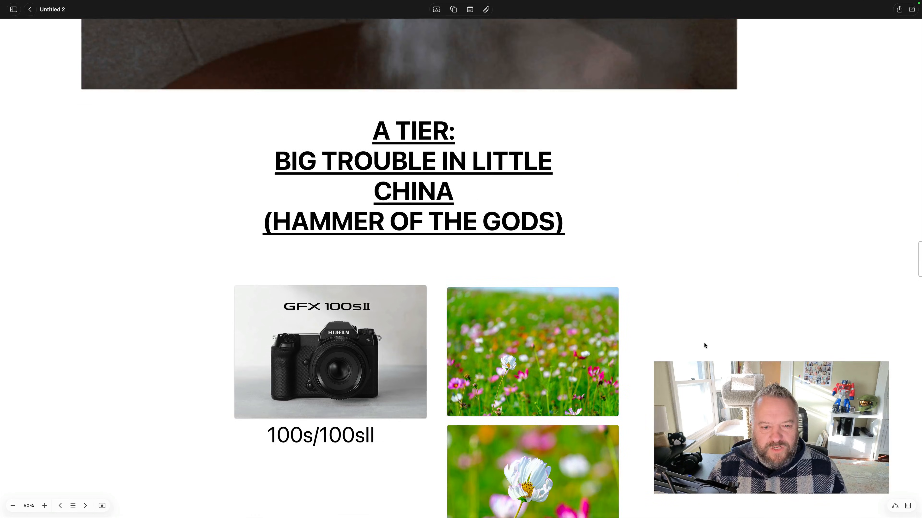
pyautogui.scroll(-3)
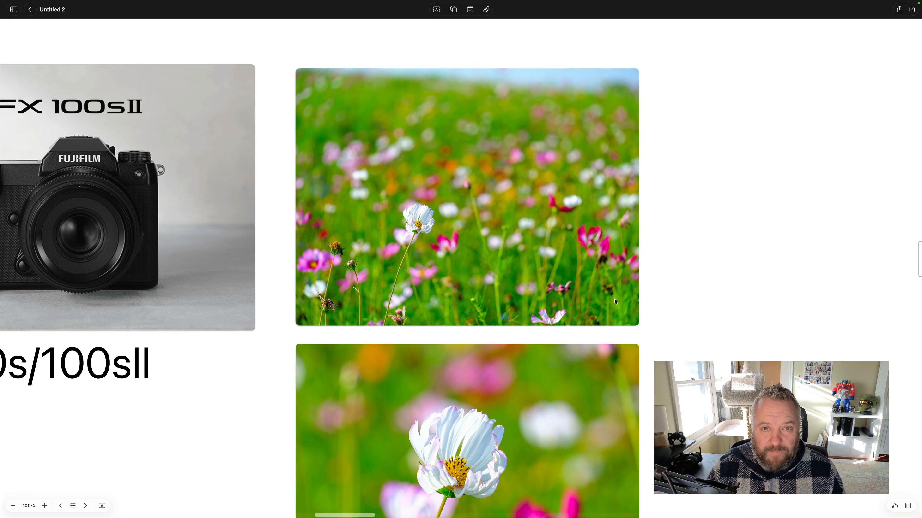
pyautogui.scroll(-3)
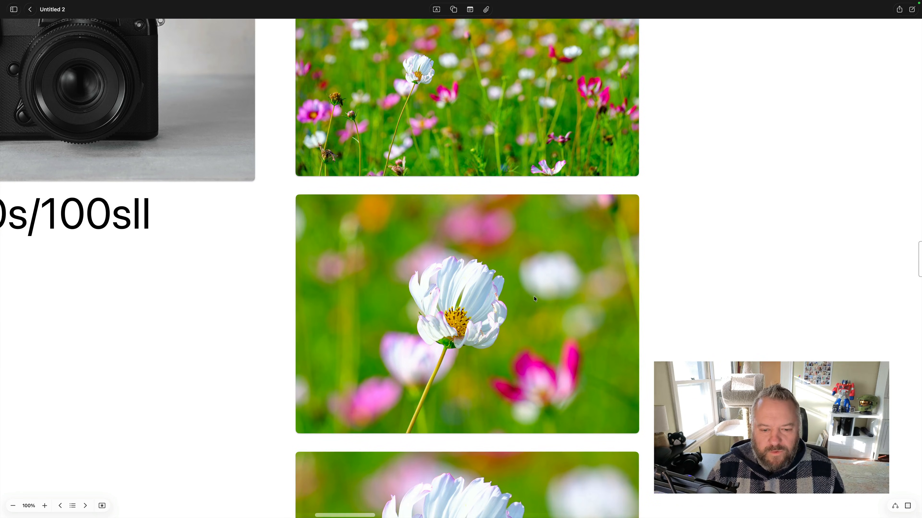
pyautogui.moveTo(482, 319)
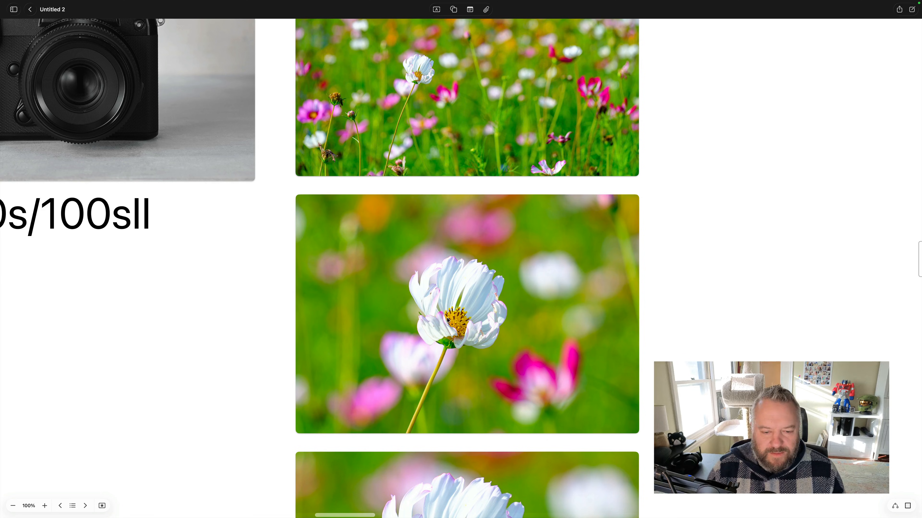
pyautogui.scroll(-3)
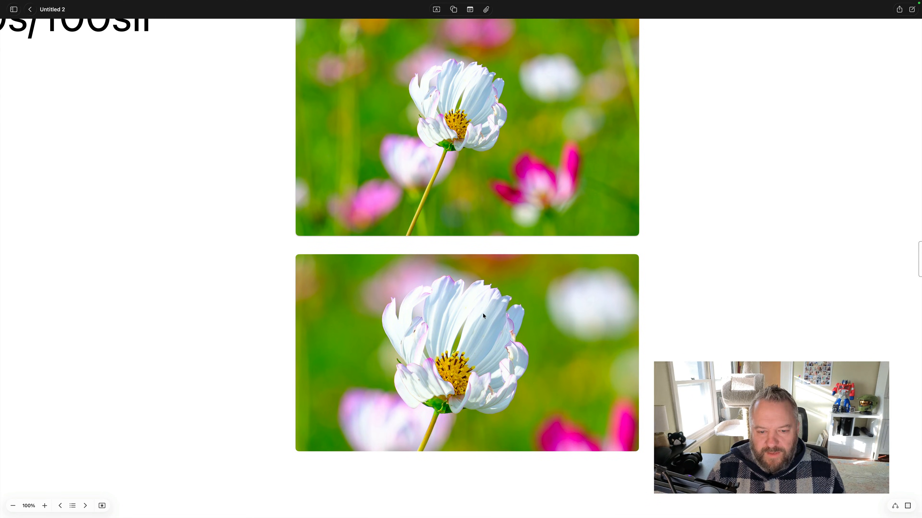
pyautogui.moveTo(388, 340)
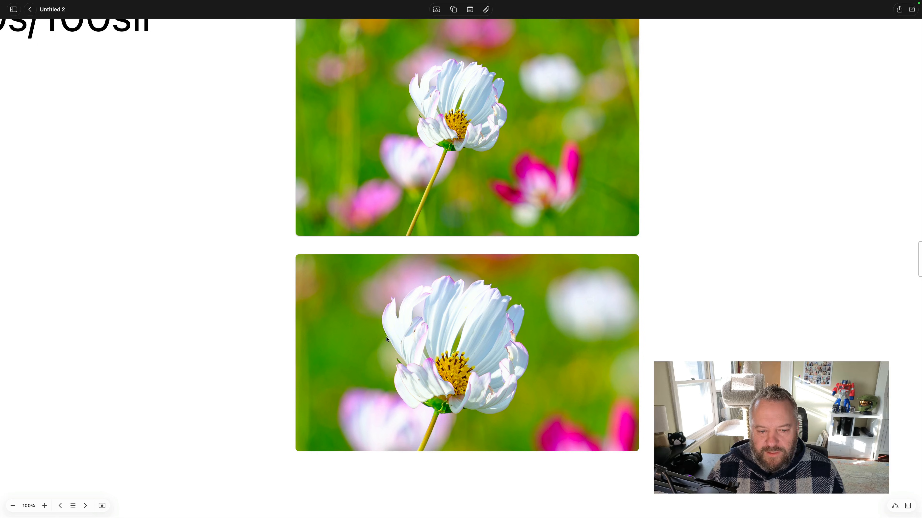
pyautogui.moveTo(382, 316)
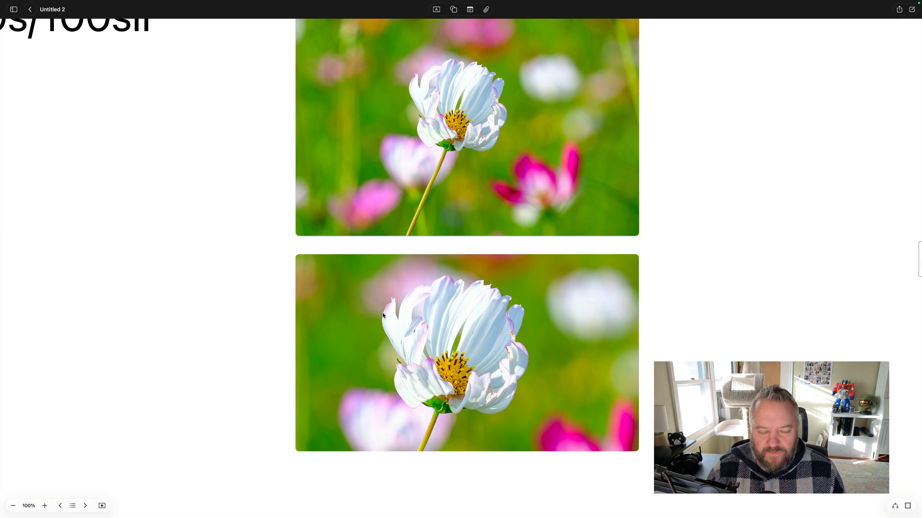
pyautogui.moveTo(429, 360)
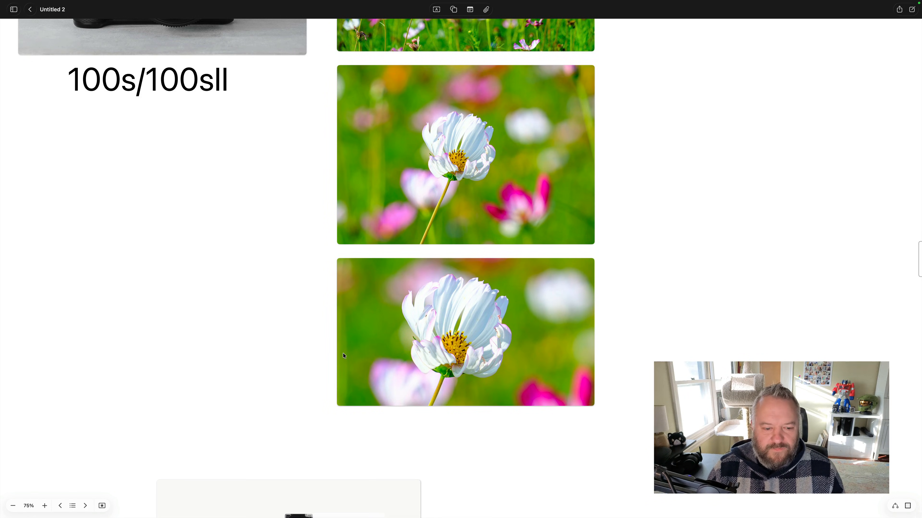
pyautogui.scroll(-3)
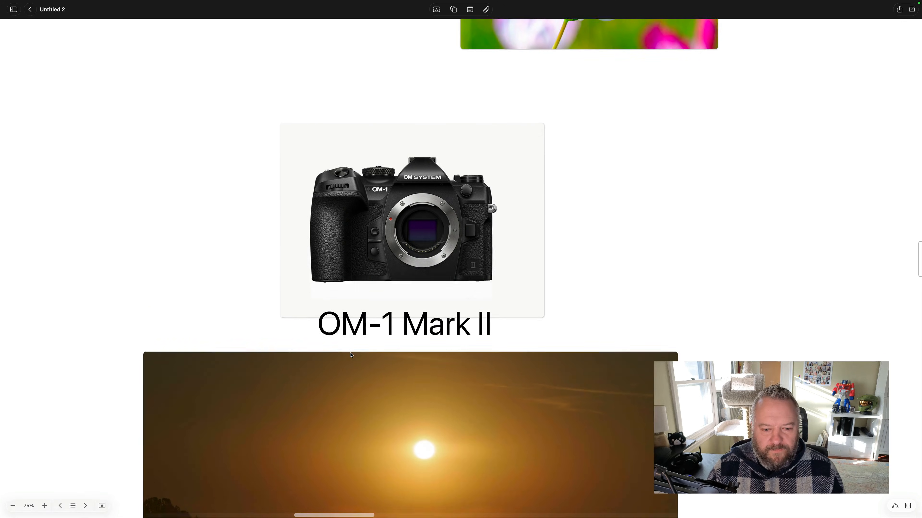
# Step: View the large sunset sample photo, then scroll down toward the Nikon Z8 section
pyautogui.scroll(-3)
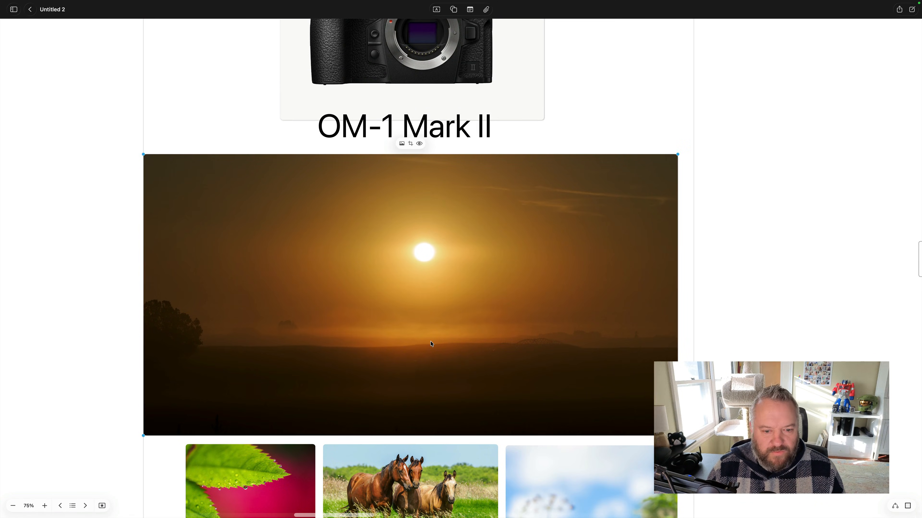
pyautogui.doubleClick(409, 294)
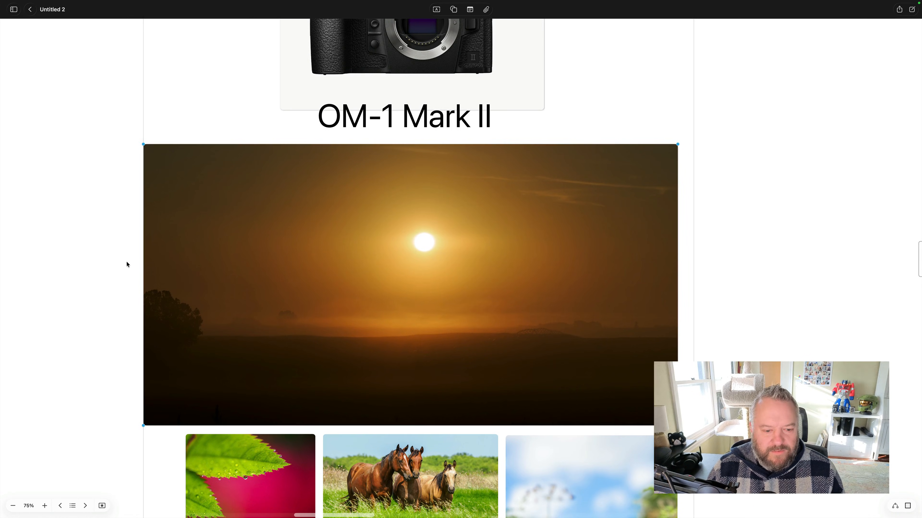
pyautogui.scroll(-3)
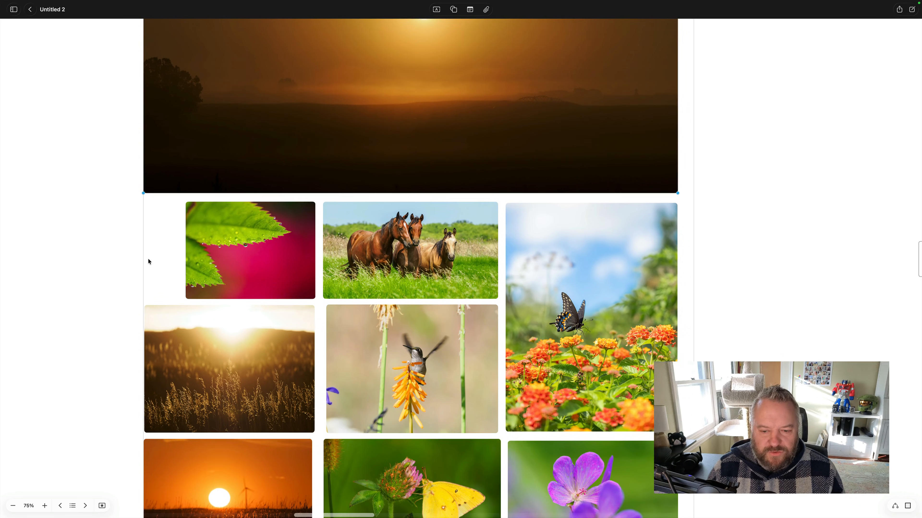
pyautogui.scroll(-3)
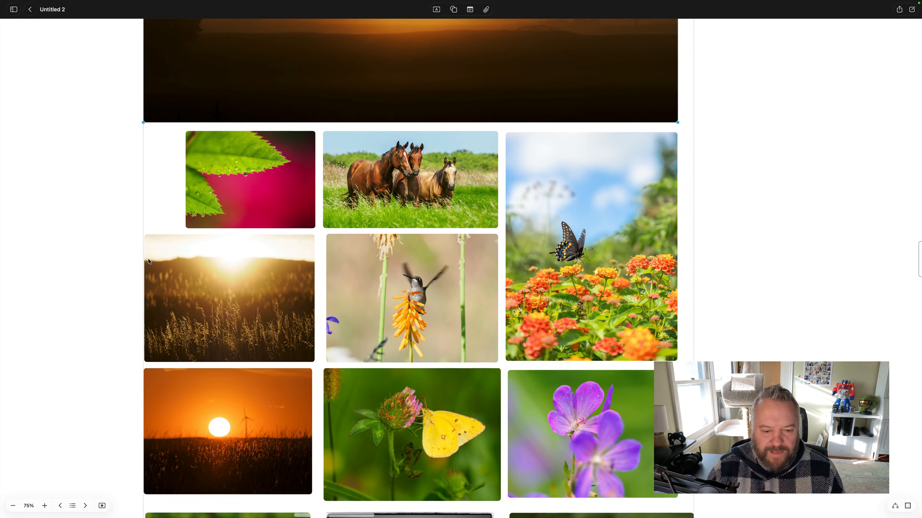
pyautogui.scroll(-3)
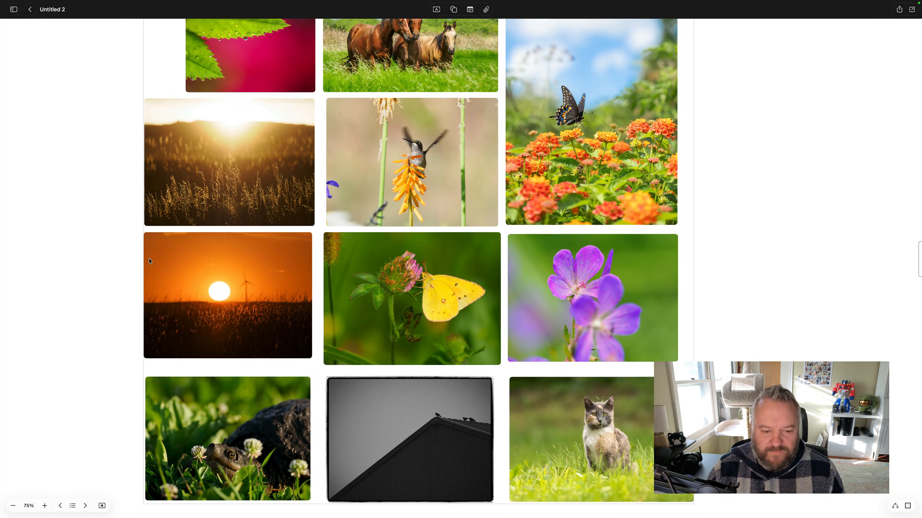
pyautogui.scroll(-3)
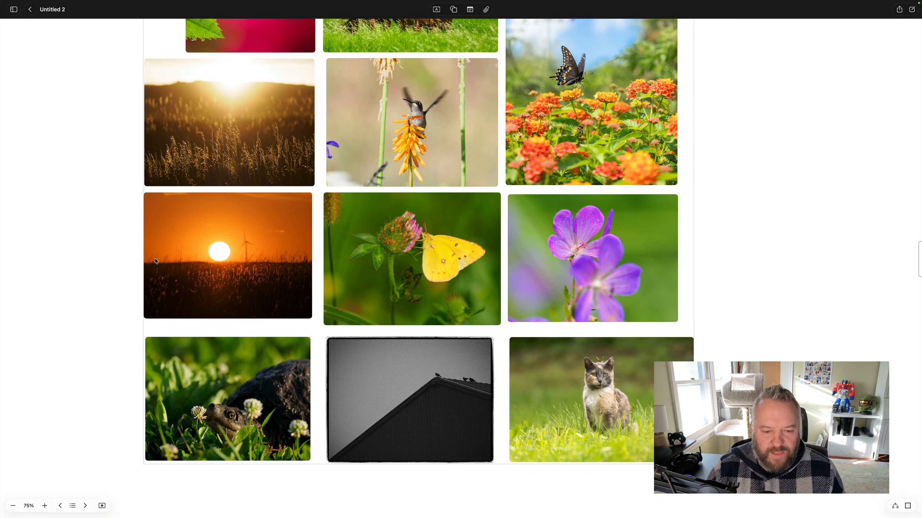
pyautogui.scroll(-3)
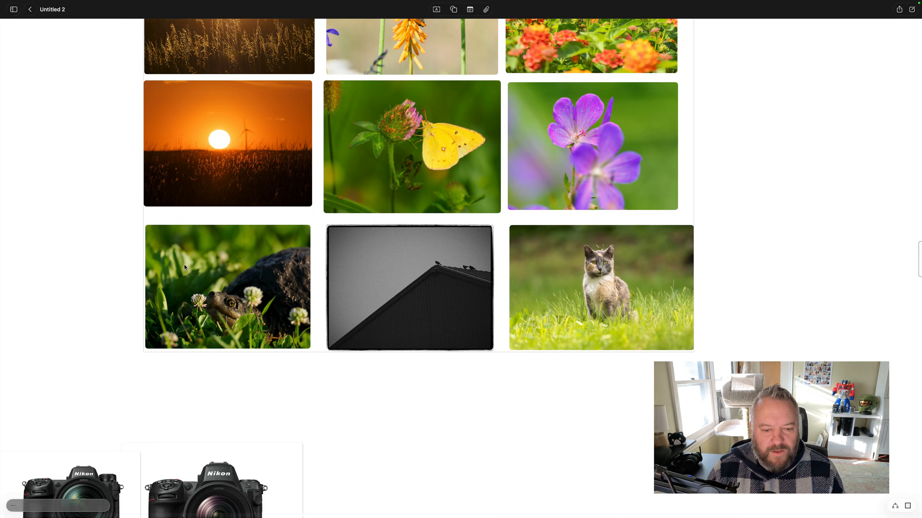
pyautogui.scroll(-3)
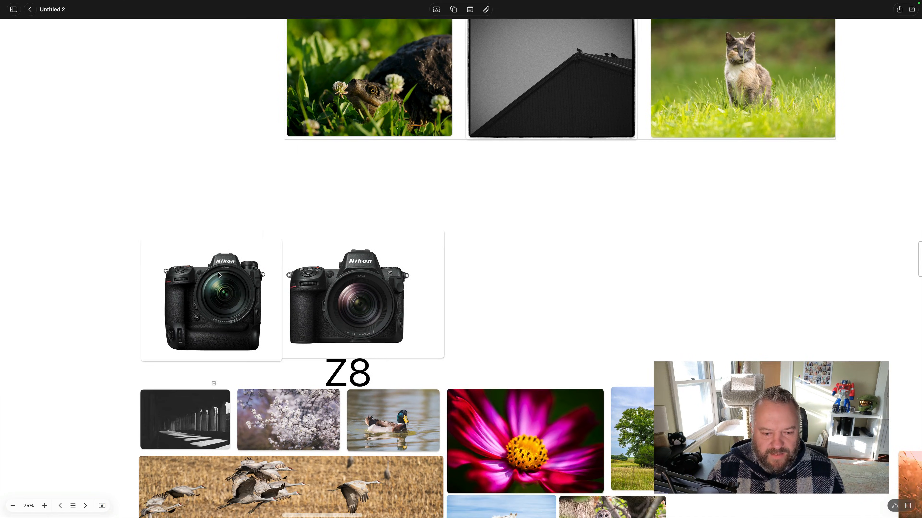
pyautogui.scroll(-3)
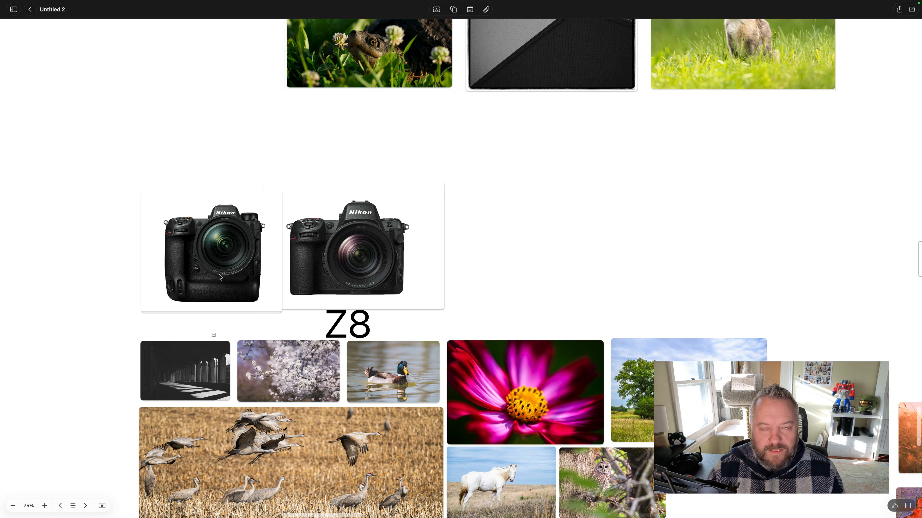
pyautogui.scroll(-3)
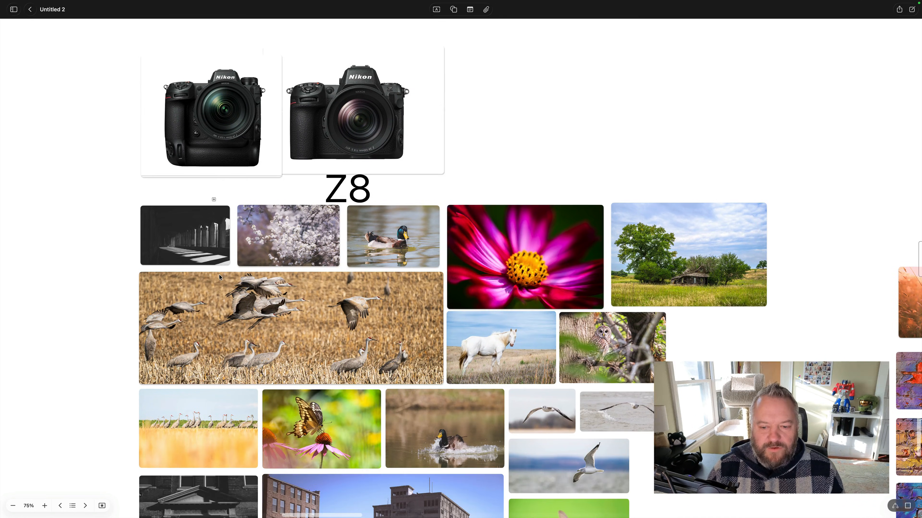
pyautogui.scroll(-3)
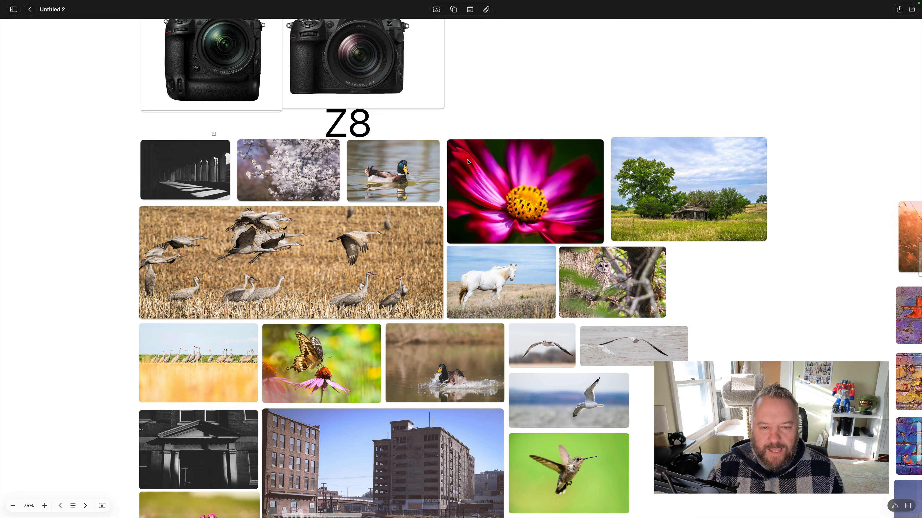
# Step: Look through the Z8 sample photos and enlarge the turkey-in-flowers photo
pyautogui.click(524, 190)
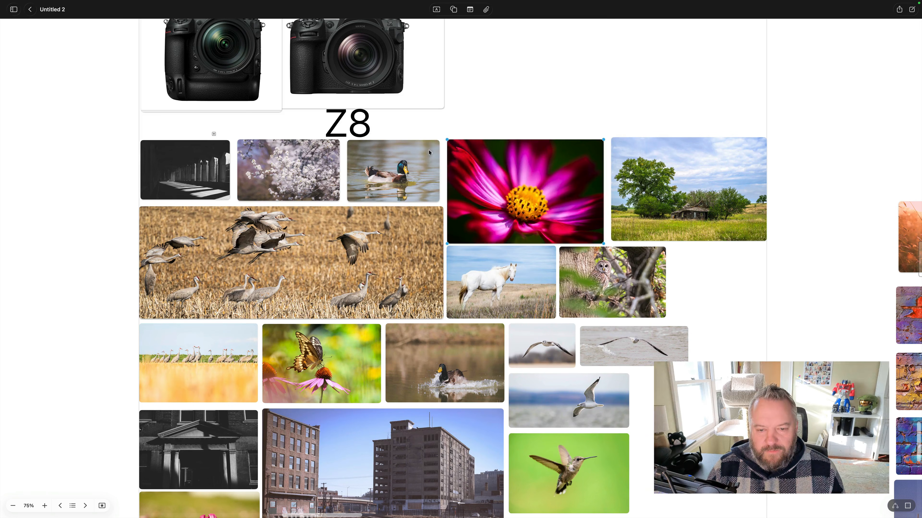
pyautogui.click(688, 189)
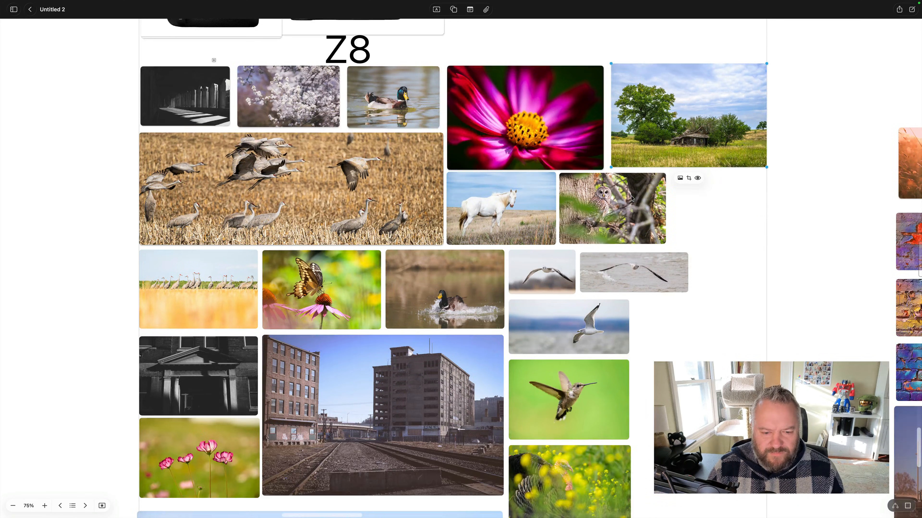
pyautogui.scroll(-3)
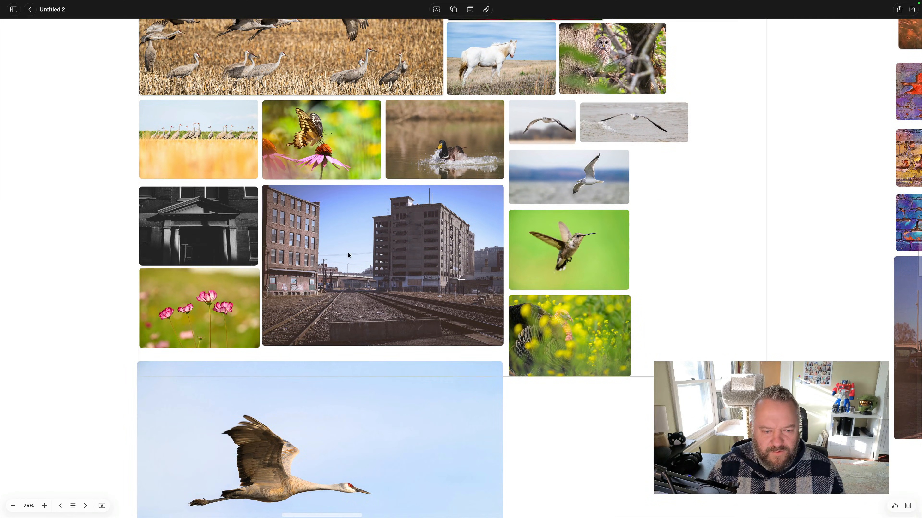
pyautogui.scroll(-3)
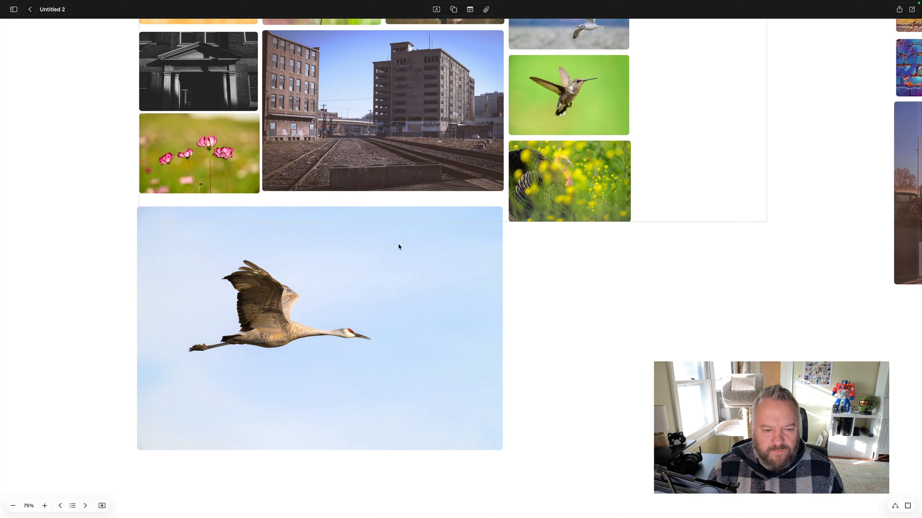
pyautogui.click(320, 328)
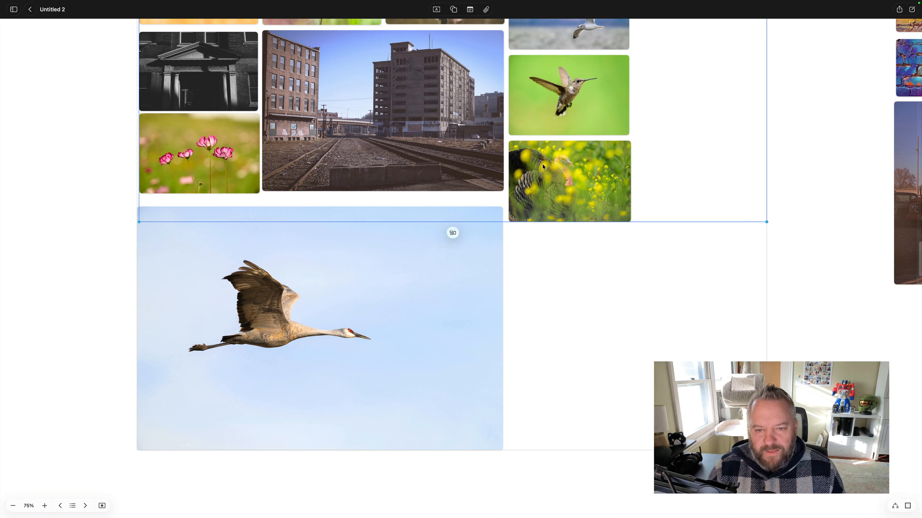
pyautogui.doubleClick(569, 181)
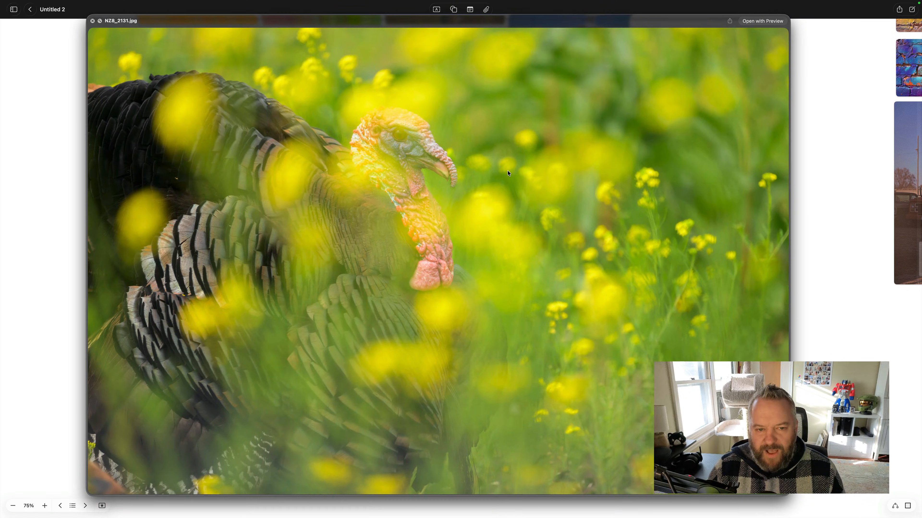
pyautogui.moveTo(89, 26)
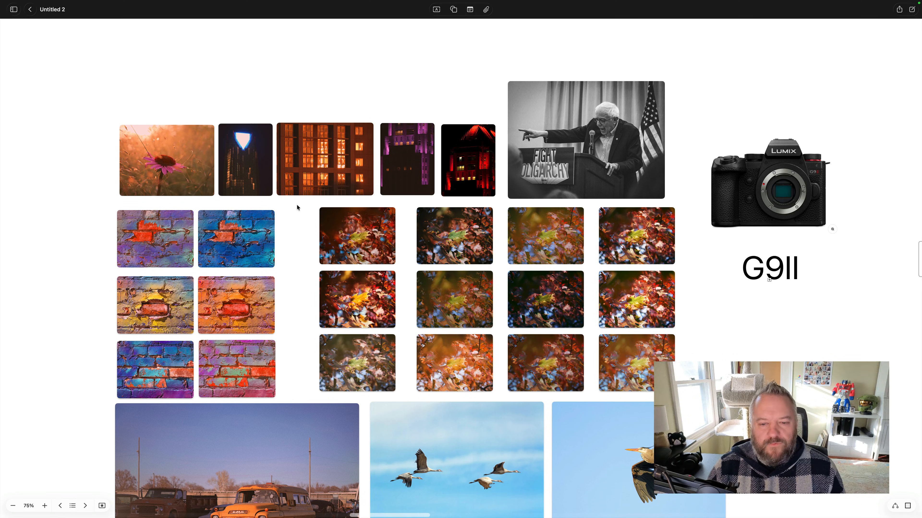
pyautogui.moveTo(443, 266)
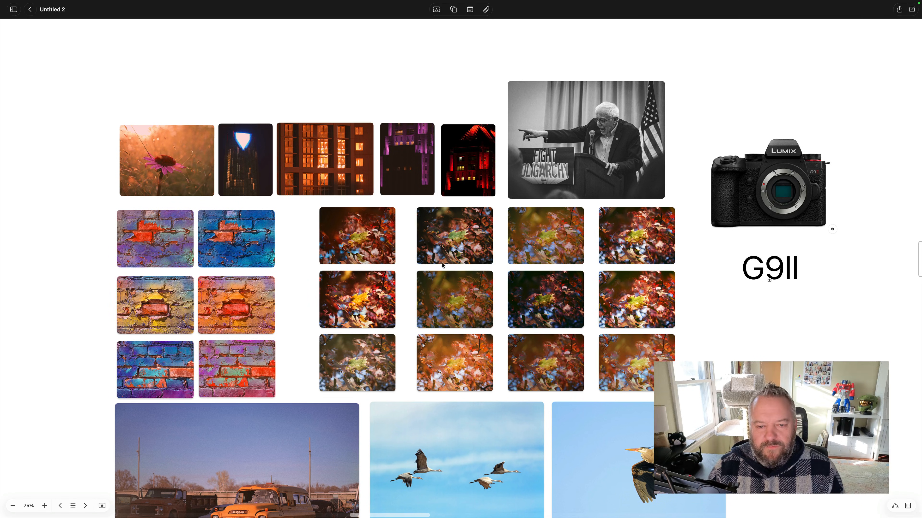
# Step: Move through the G9II sample grid, enlarging and closing the flying heron photo
pyautogui.click(44, 508)
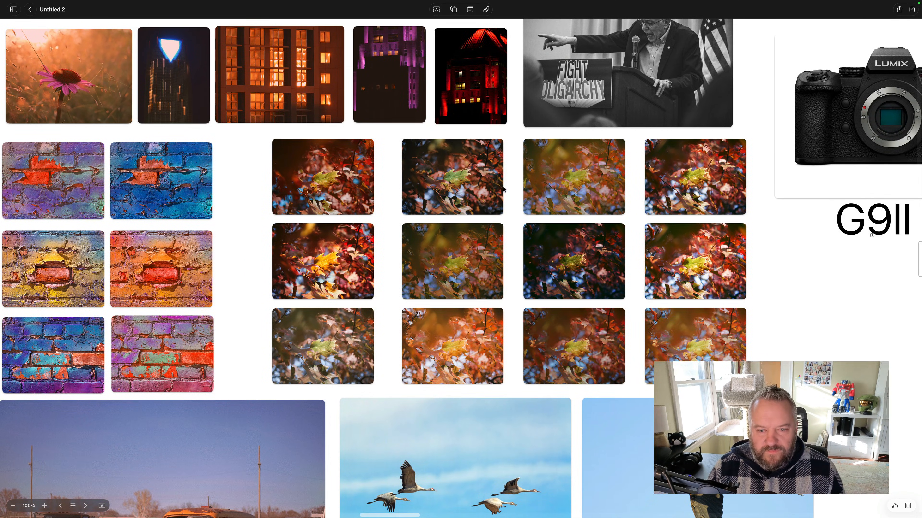
pyautogui.moveTo(320, 202)
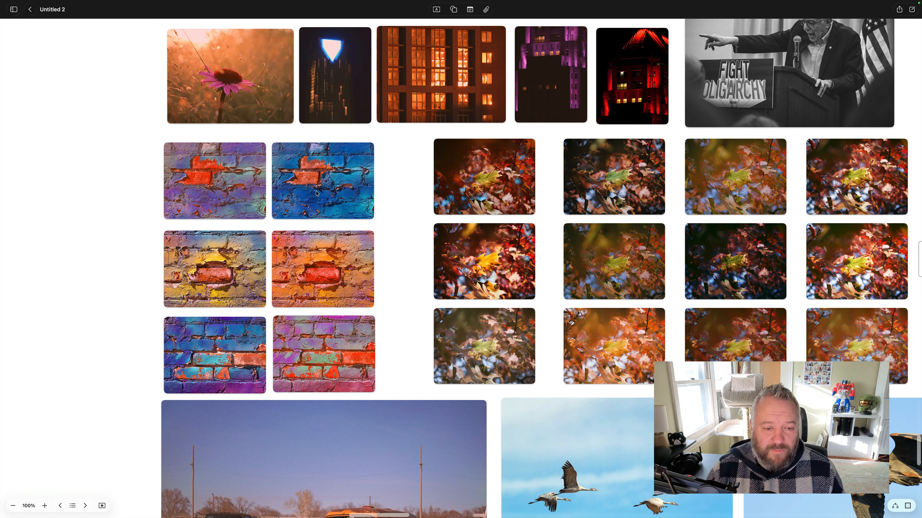
pyautogui.scroll(-3)
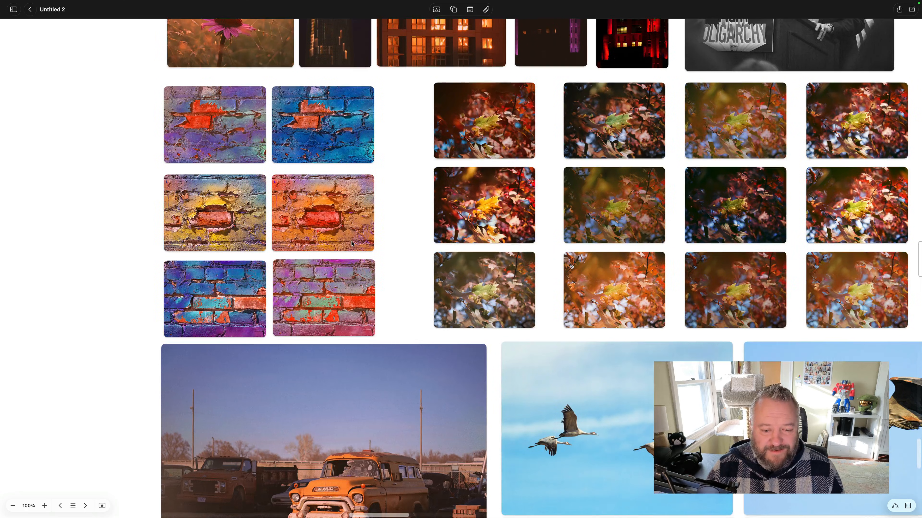
pyautogui.scroll(-3)
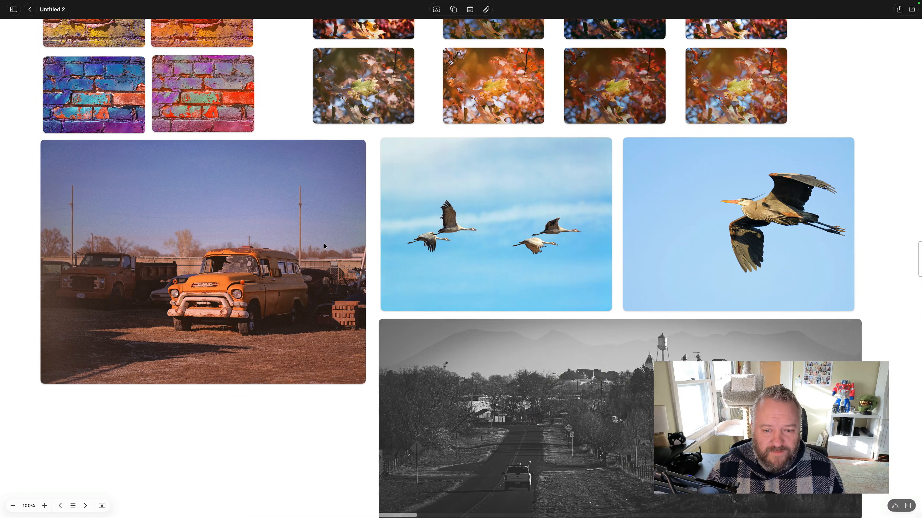
pyautogui.hscroll(3)
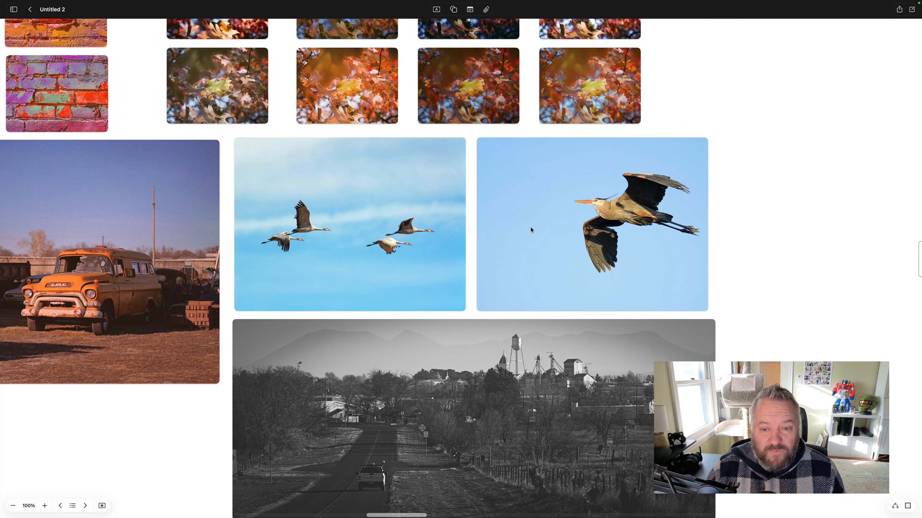
pyautogui.click(592, 224)
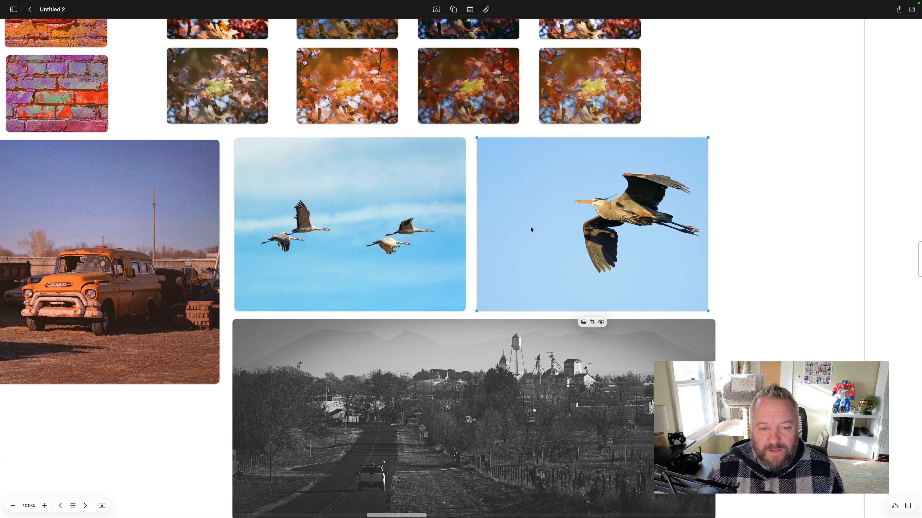
pyautogui.doubleClick(590, 225)
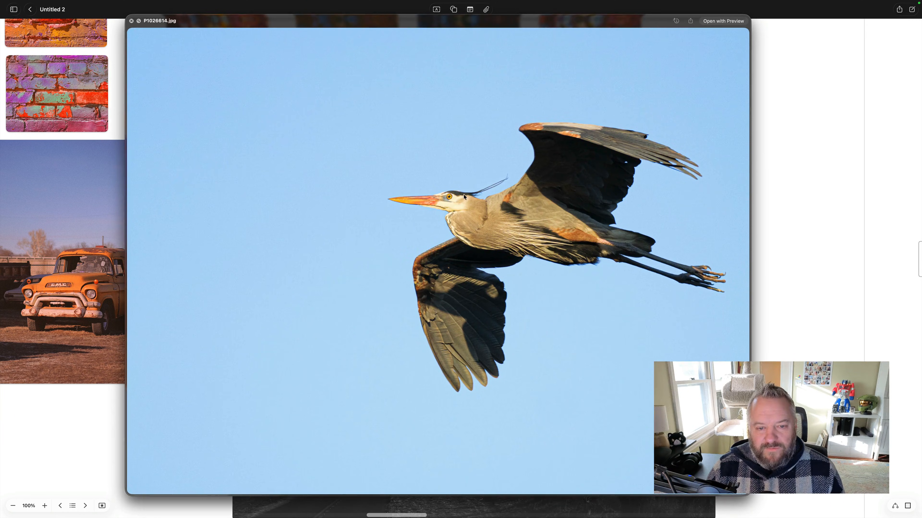
pyautogui.moveTo(160, 39)
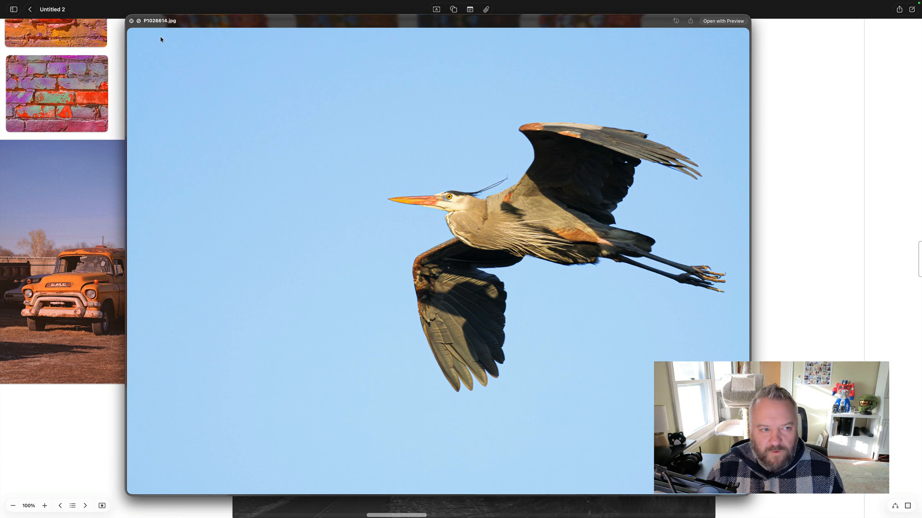
pyautogui.click(131, 20)
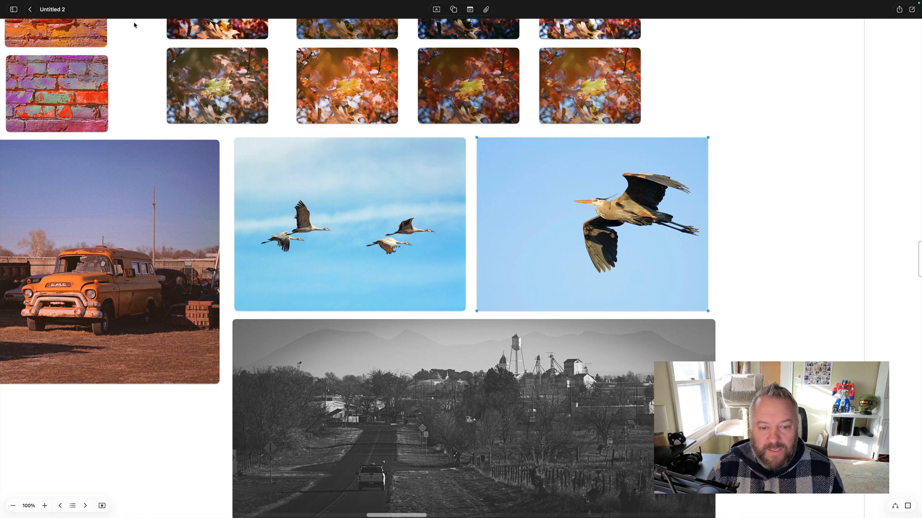
# Step: Scroll on and advance to the OM System M-3 section with Christmas-light photos
pyautogui.scroll(-3)
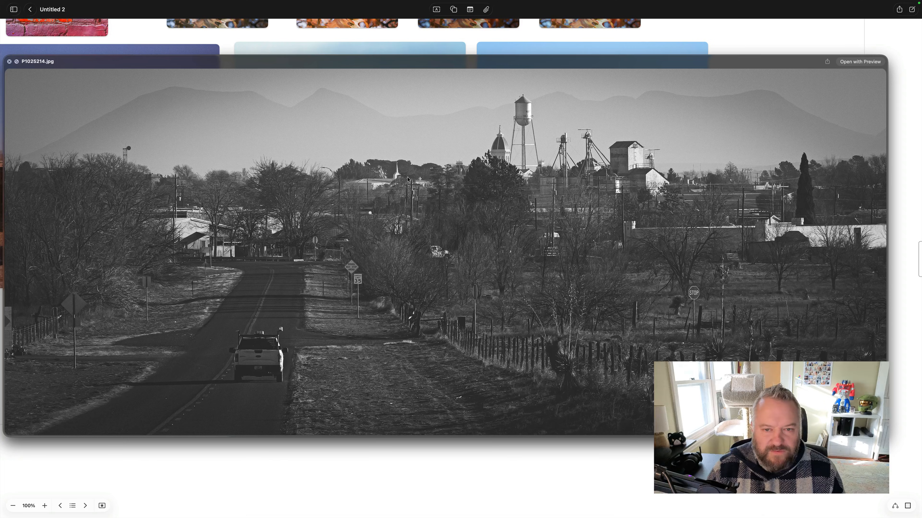
pyautogui.moveTo(735, 131)
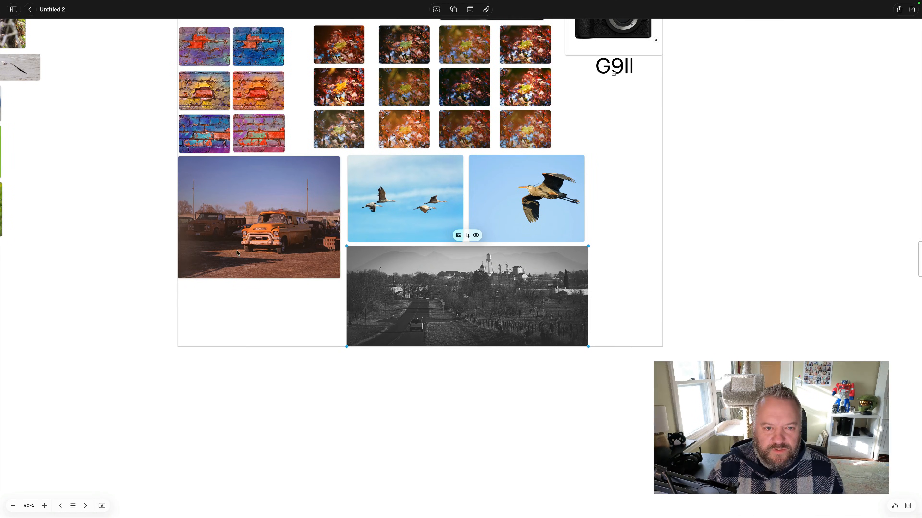
pyautogui.click(72, 505)
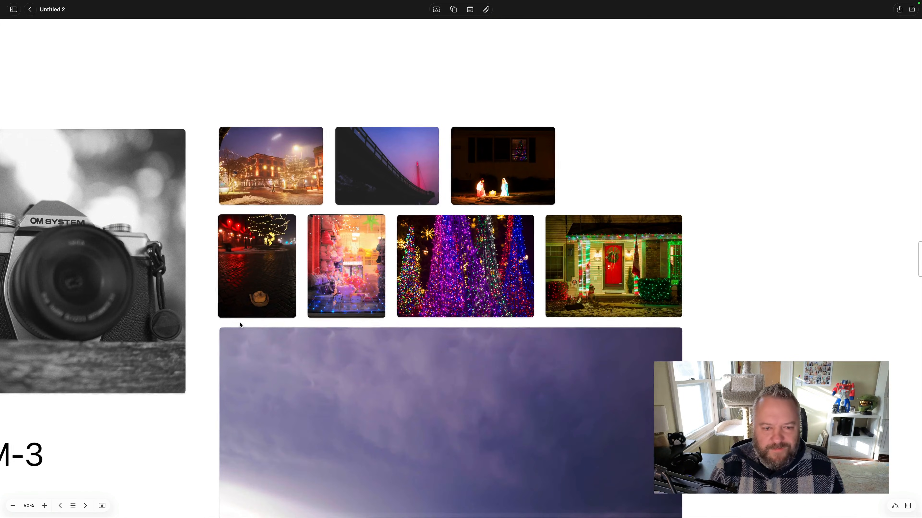
# Step: Preview the red-lit cobblestone street photo, then the purple stormy dirt-road photo full size
pyautogui.click(45, 505)
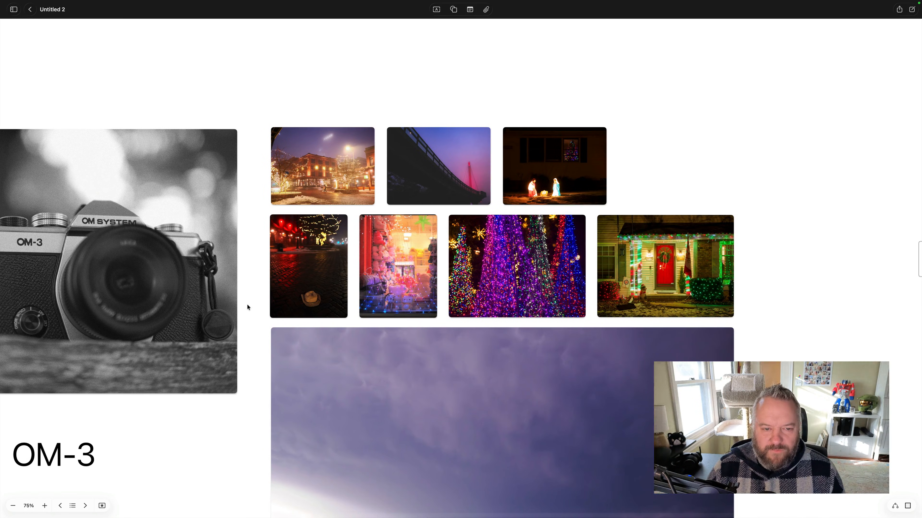
pyautogui.doubleClick(322, 166)
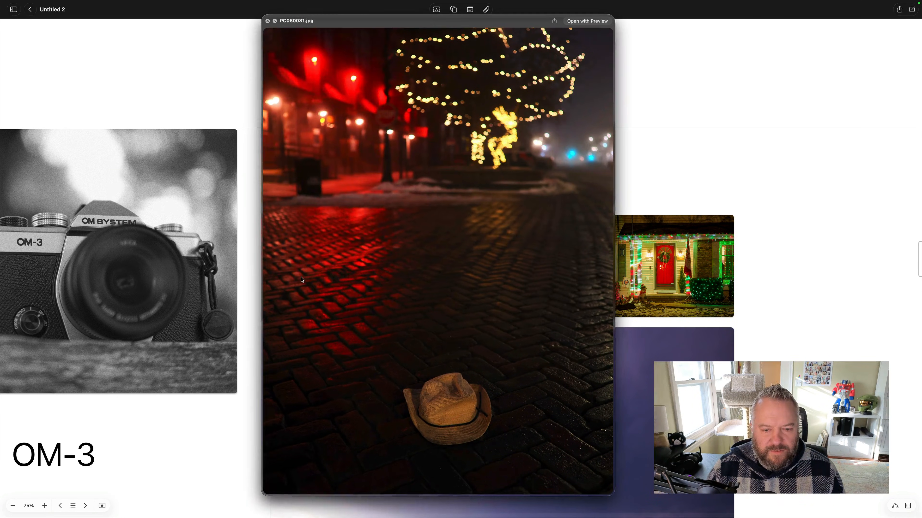
pyautogui.click(267, 20)
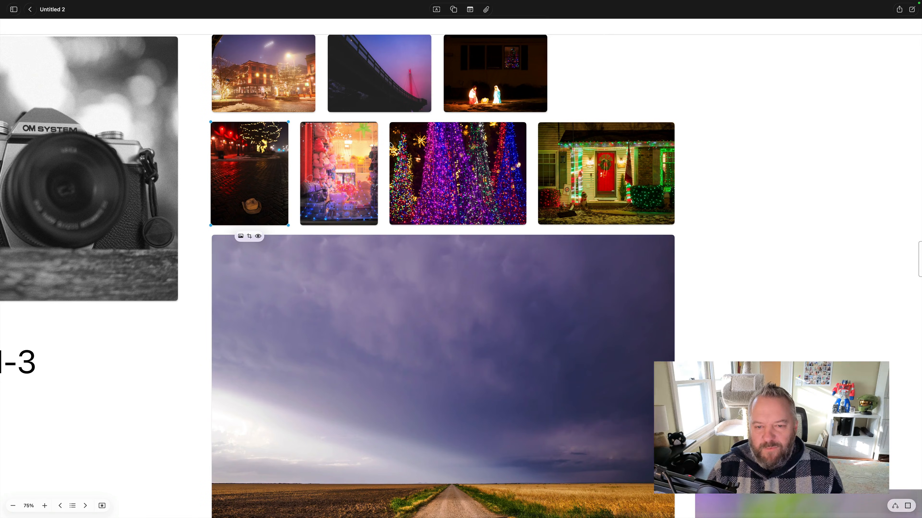
pyautogui.doubleClick(606, 173)
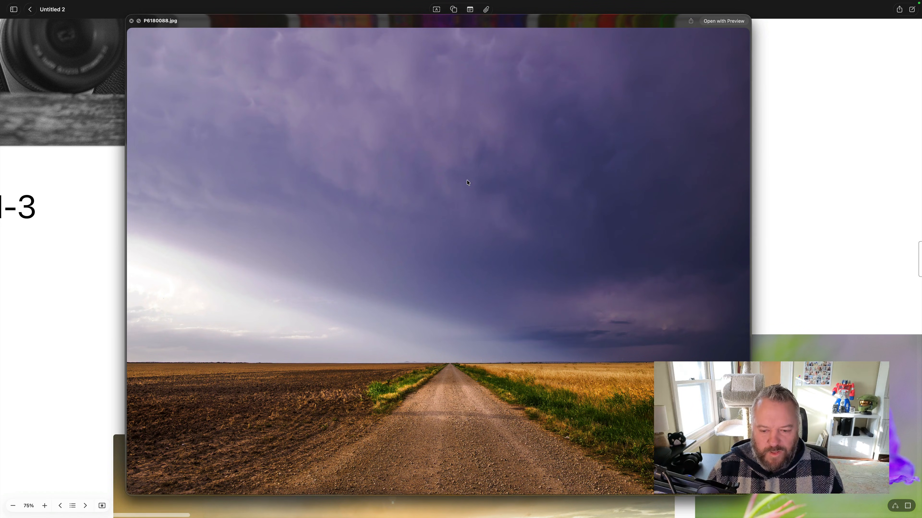
pyautogui.moveTo(657, 332)
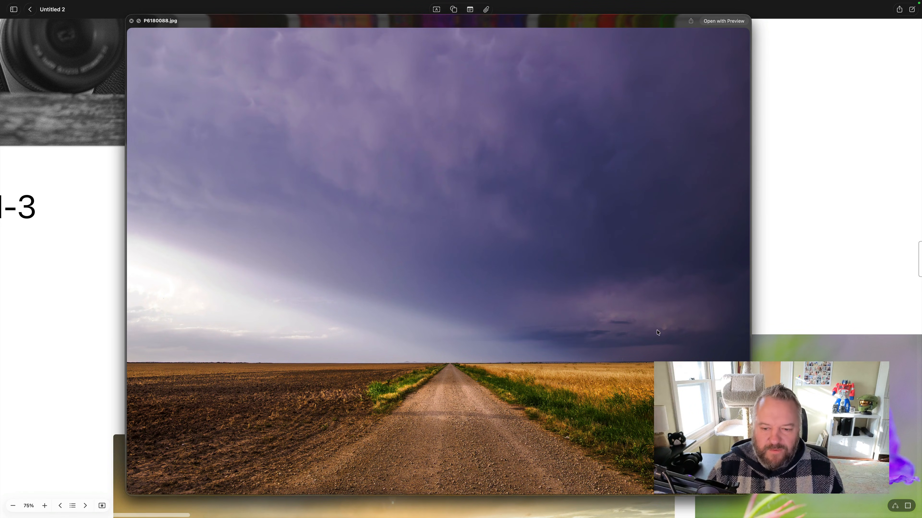
pyautogui.moveTo(639, 270)
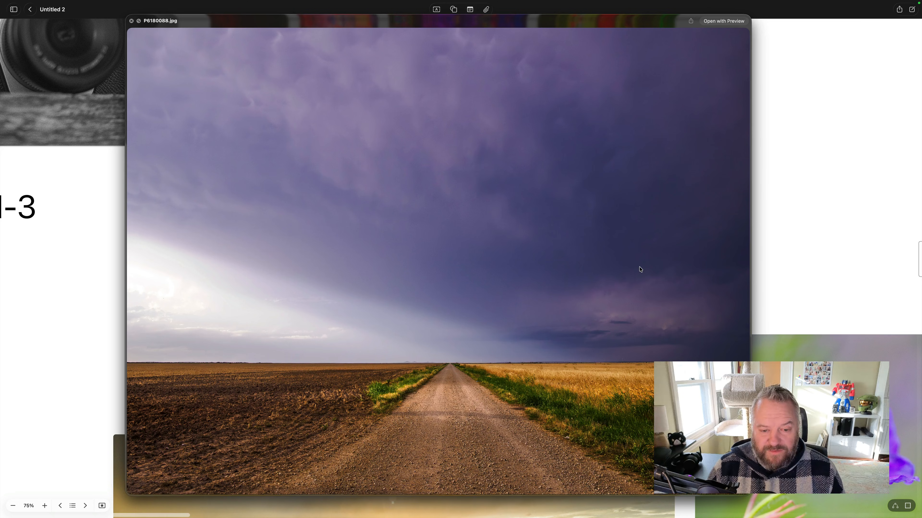
pyautogui.moveTo(628, 337)
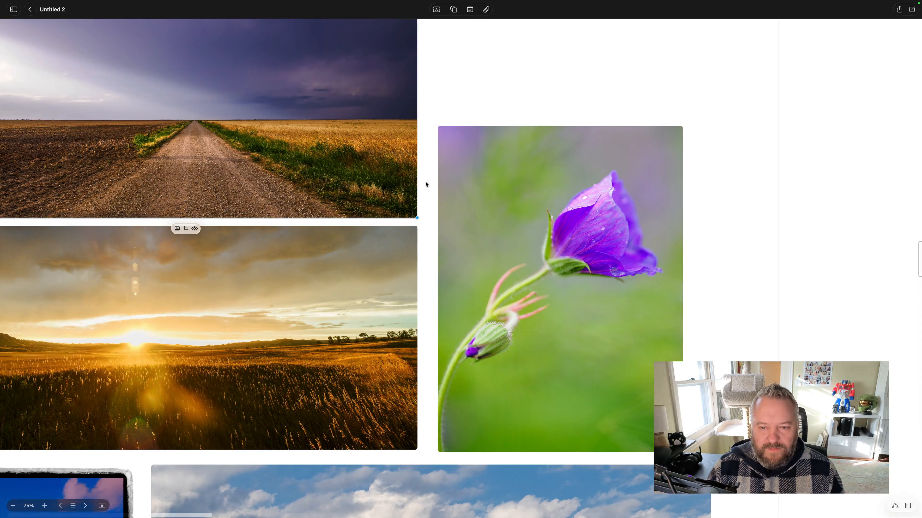
pyautogui.moveTo(520, 197)
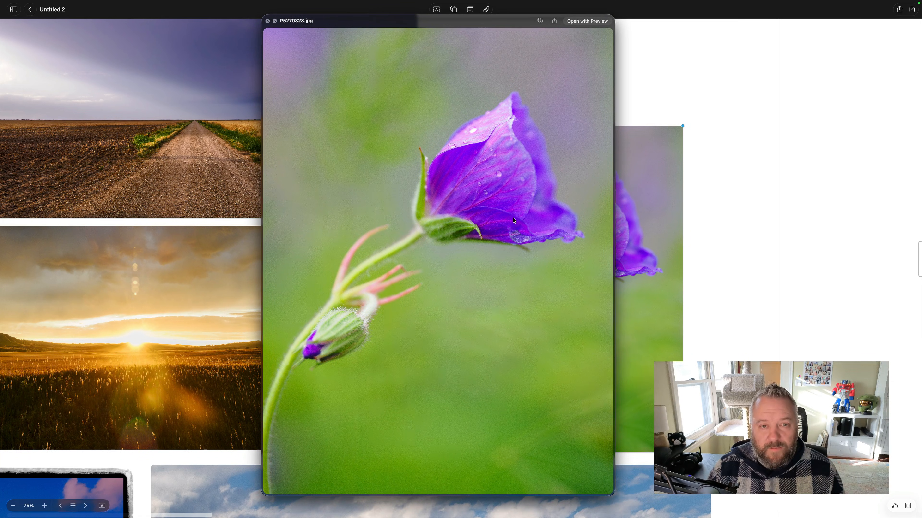
pyautogui.moveTo(388, 82)
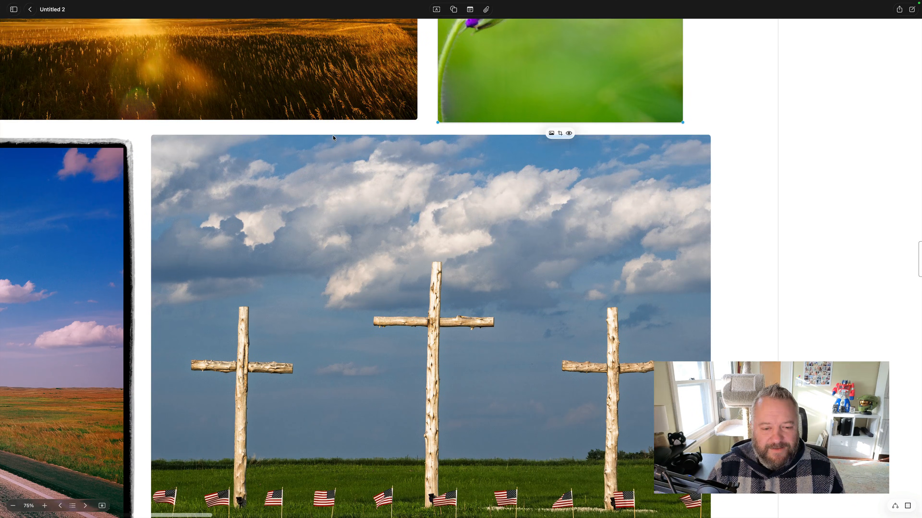
# Step: Scroll down through the remaining sample photos to the flying cranes and heron
pyautogui.scroll(-3)
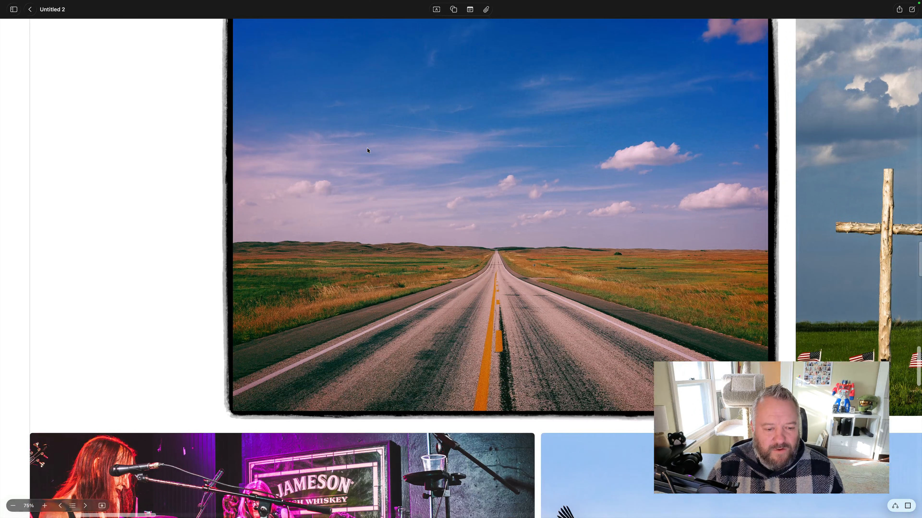
pyautogui.scroll(-3)
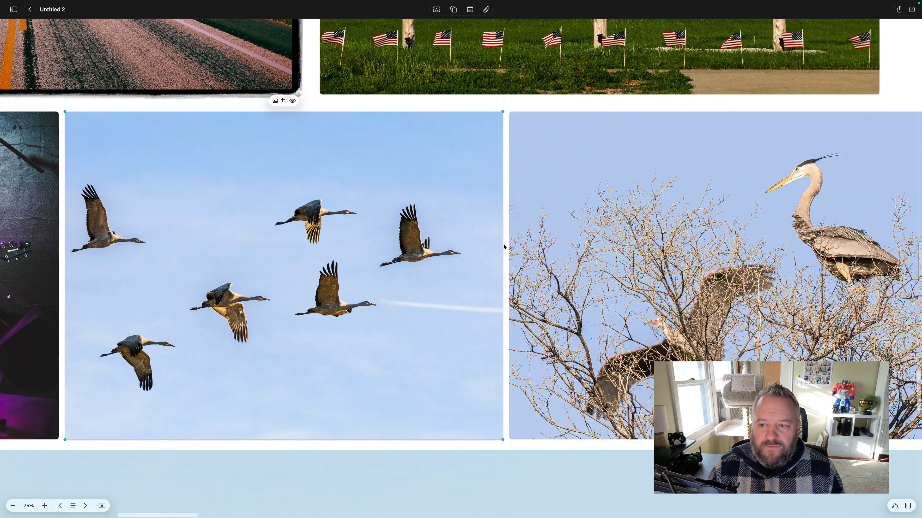
pyautogui.scroll(-3)
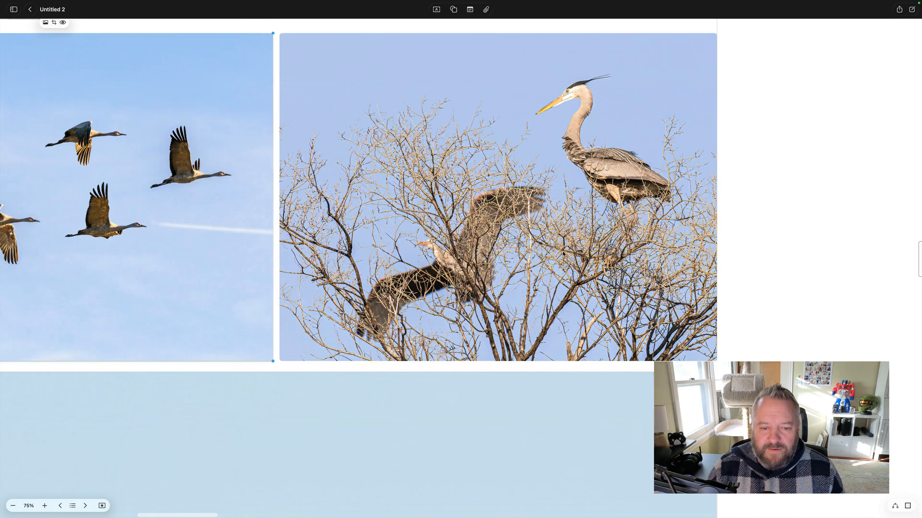
pyautogui.scroll(-3)
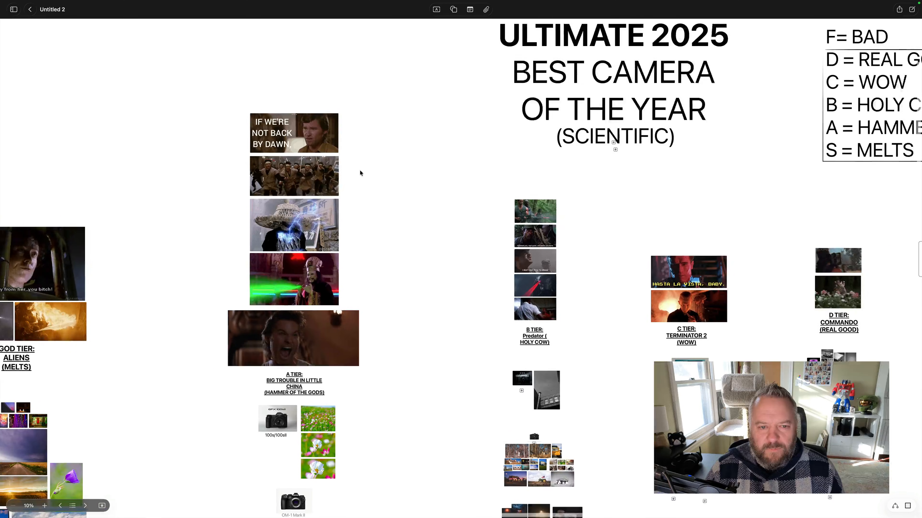
# Step: Shift the zoomed-out overview right to show all tiers A to F and the grading legend
pyautogui.hscroll(3)
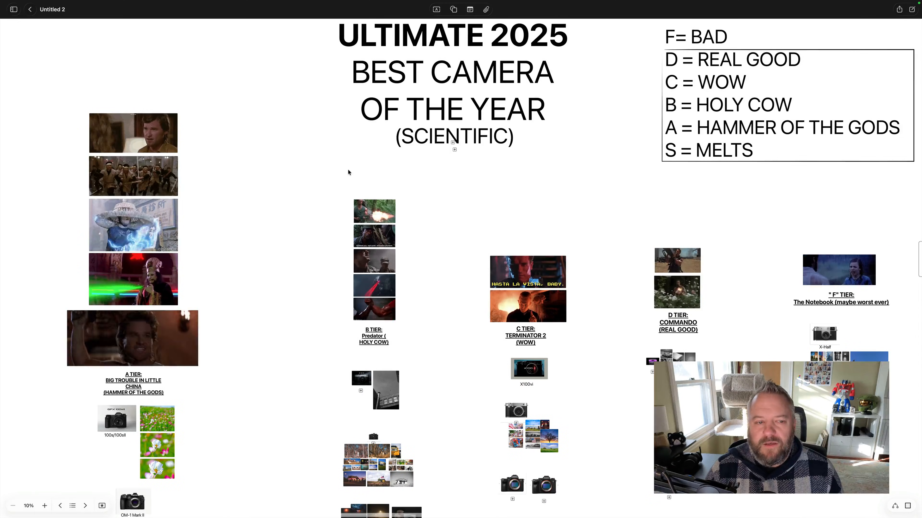